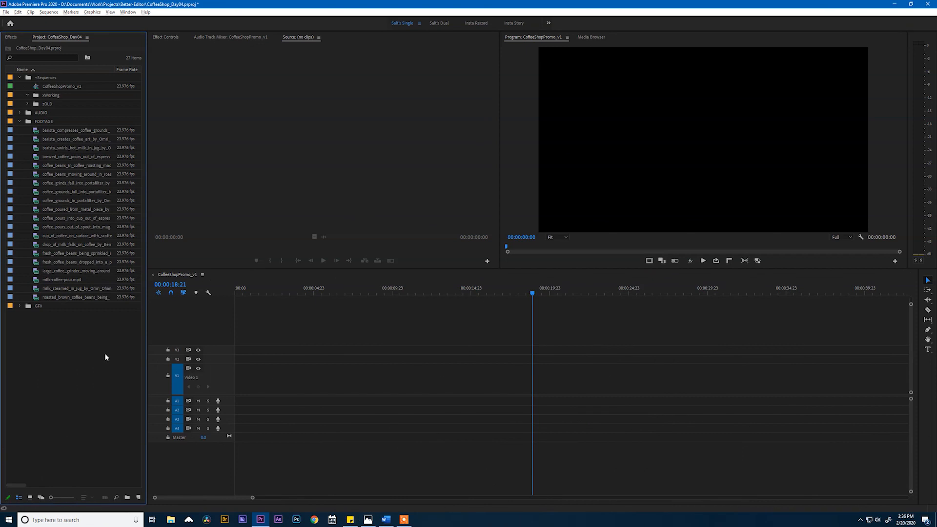
{"action": "mouse_move", "coordinate": [108, 359]}
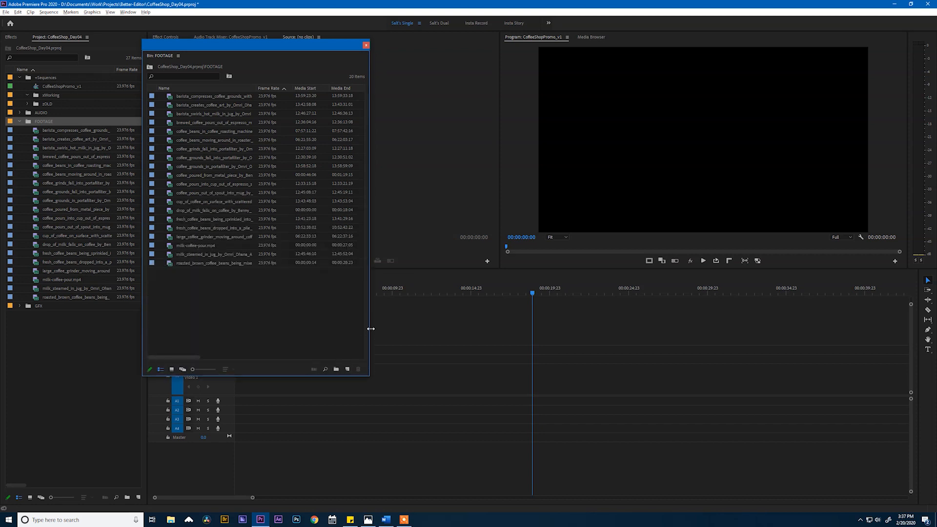
Step: Widen the floating FOOTAGE bin to reveal all its metadata columns
{"action": "left_click_drag", "start_coordinate": [370, 328], "coordinate": [822, 328]}
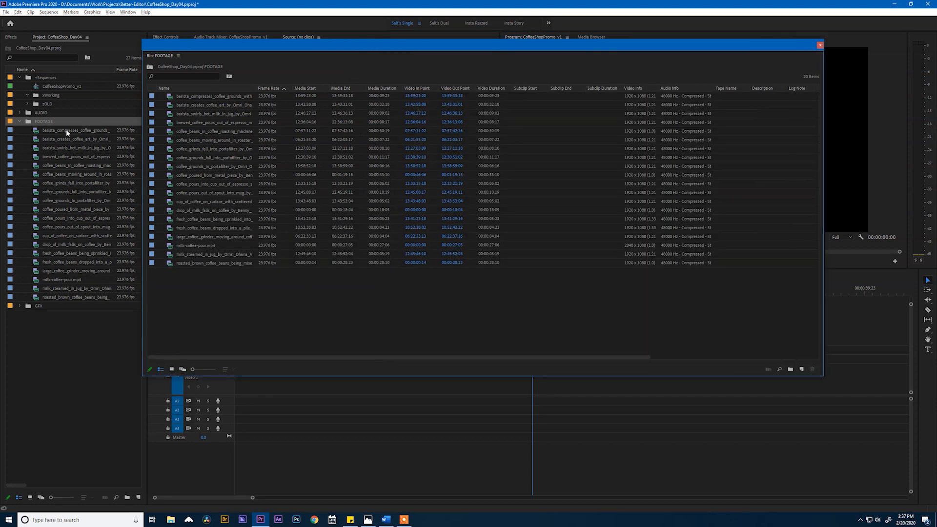
{"action": "mouse_move", "coordinate": [71, 276]}
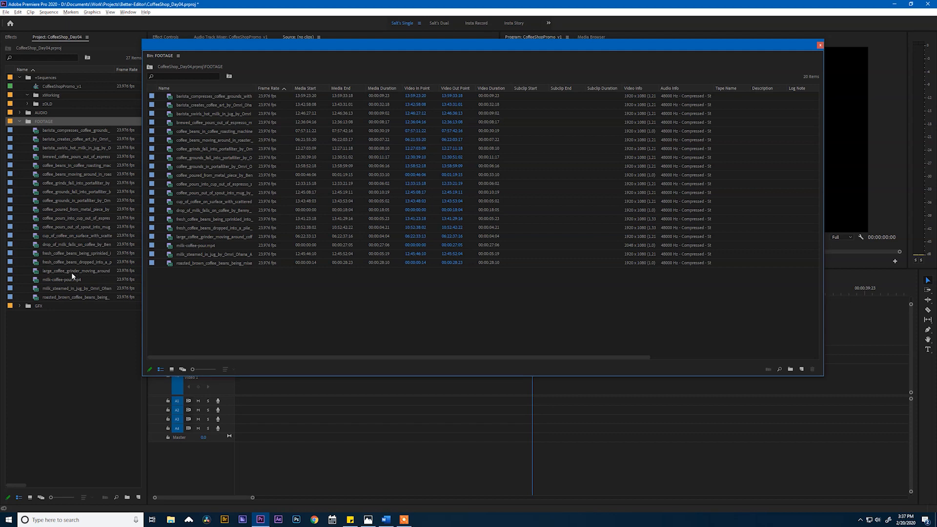
{"action": "mouse_move", "coordinate": [203, 230]}
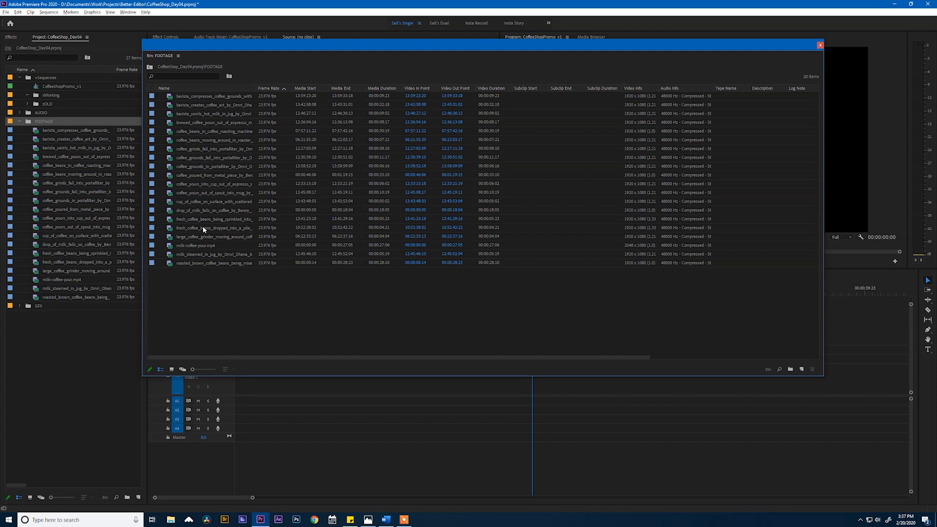
{"action": "mouse_move", "coordinate": [223, 249]}
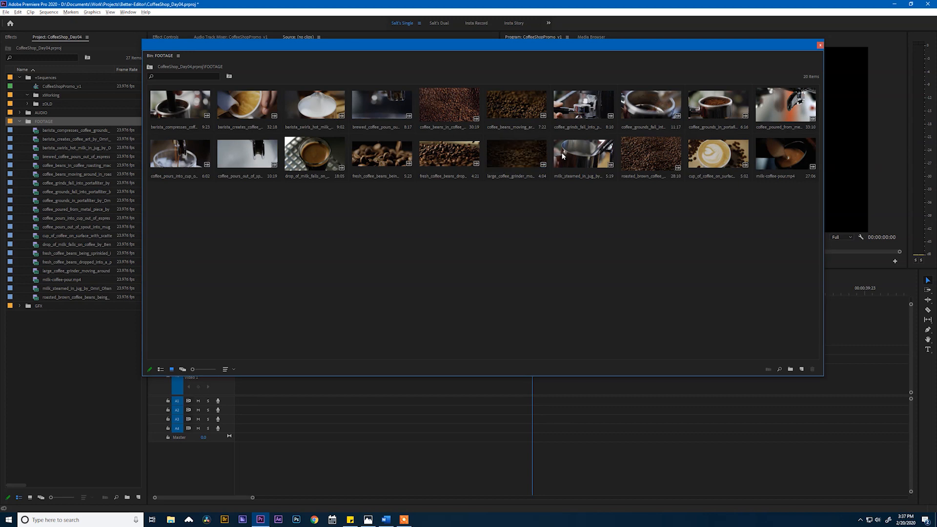
{"action": "mouse_move", "coordinate": [636, 156]}
{"action": "type", "text": "+Working"}
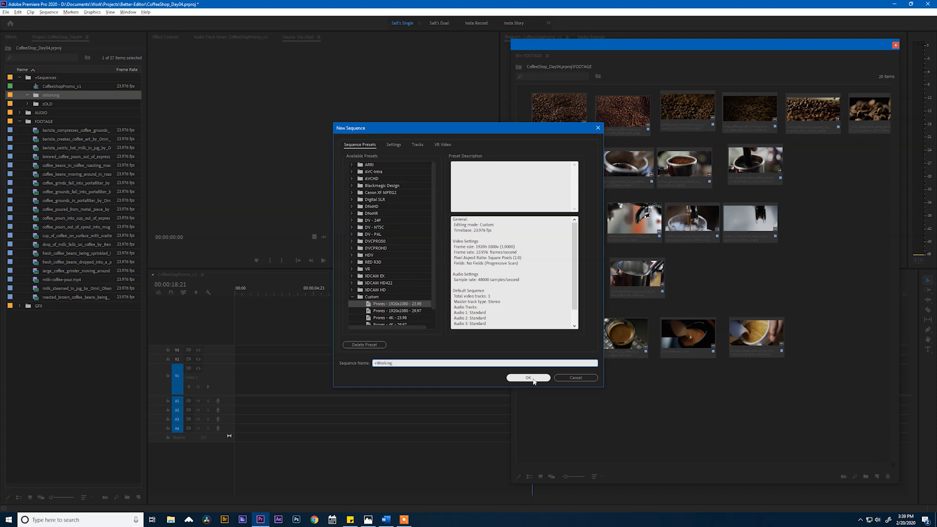
Step: Confirm the +Working sequence settings to build the sequence from the selected clips
{"action": "left_click", "coordinate": [528, 377]}
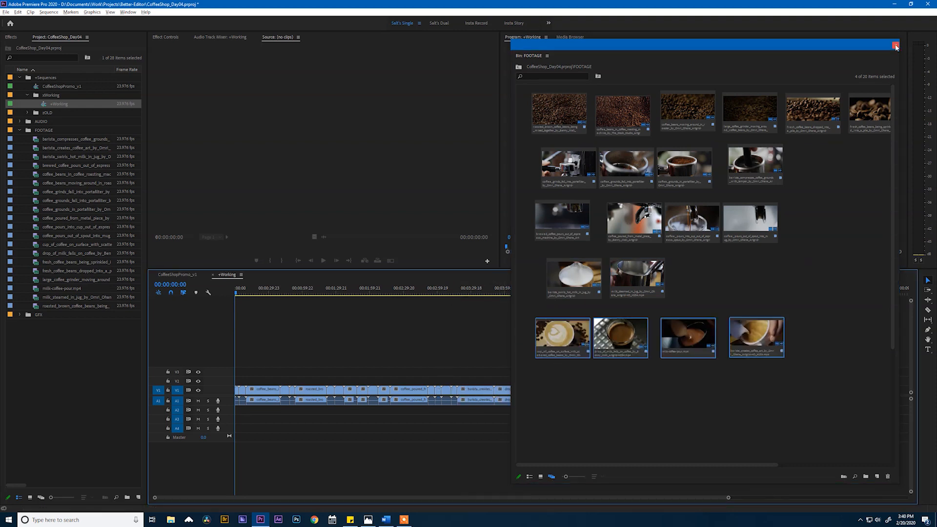
Step: Close the FOOTAGE bin and zoom the timeline onto the start of +Working
{"action": "left_click", "coordinate": [896, 46]}
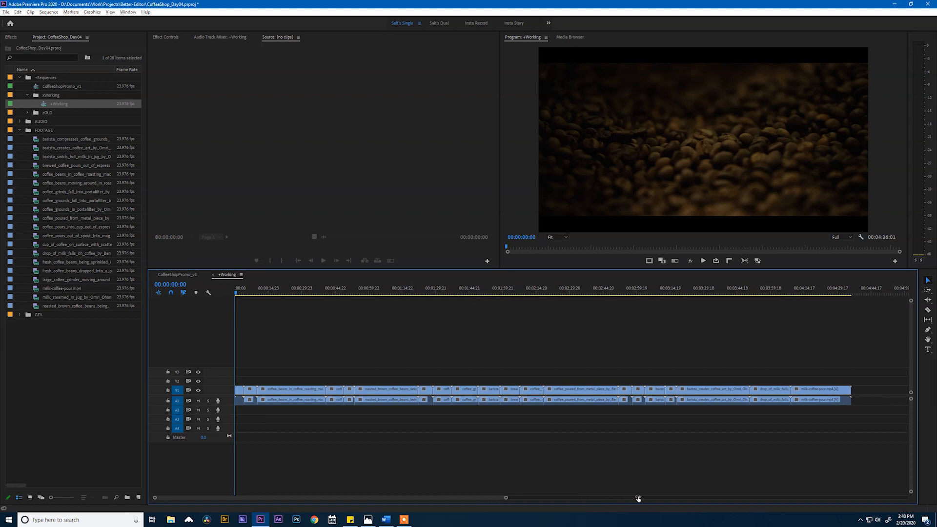
{"action": "left_click_drag", "start_coordinate": [638, 497], "coordinate": [649, 498]}
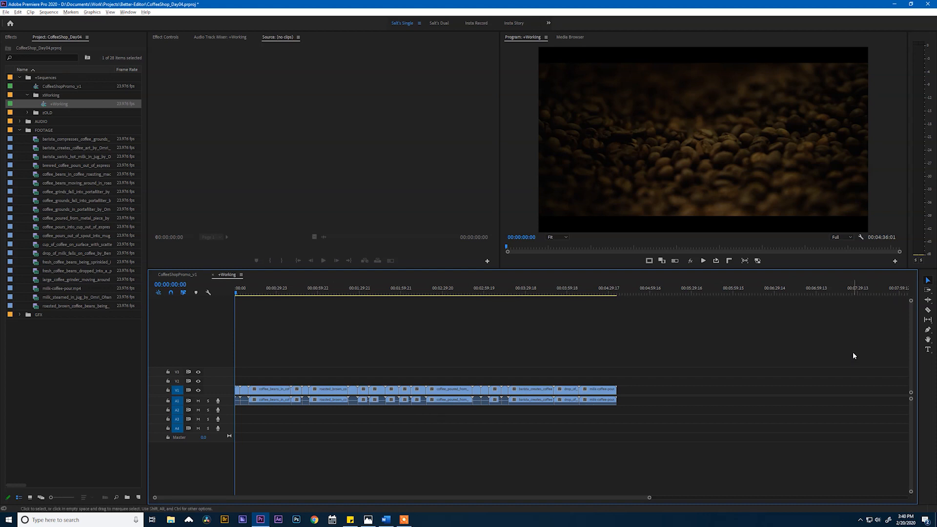
{"action": "key", "text": "shift+z"}
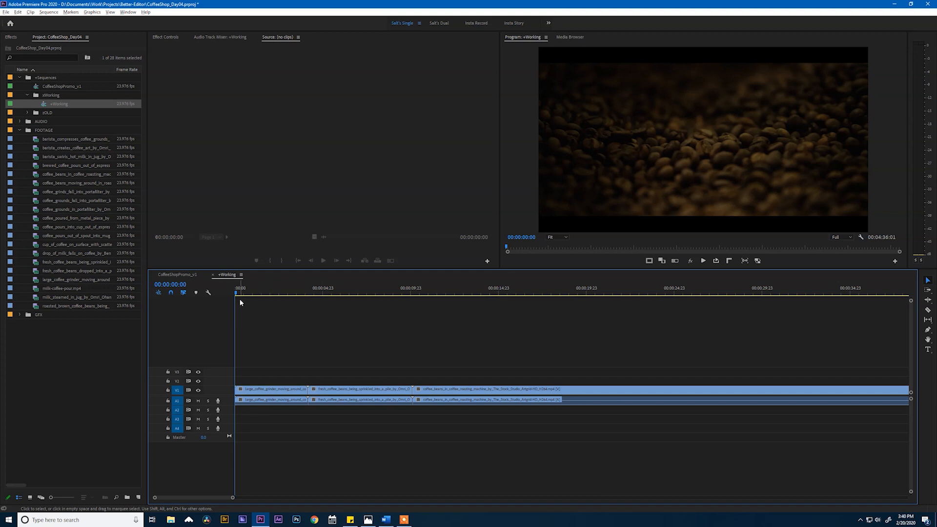
Step: Scrub the opening grinder clip, parking the playhead ten frames into the sequence
{"action": "left_click", "coordinate": [247, 293]}
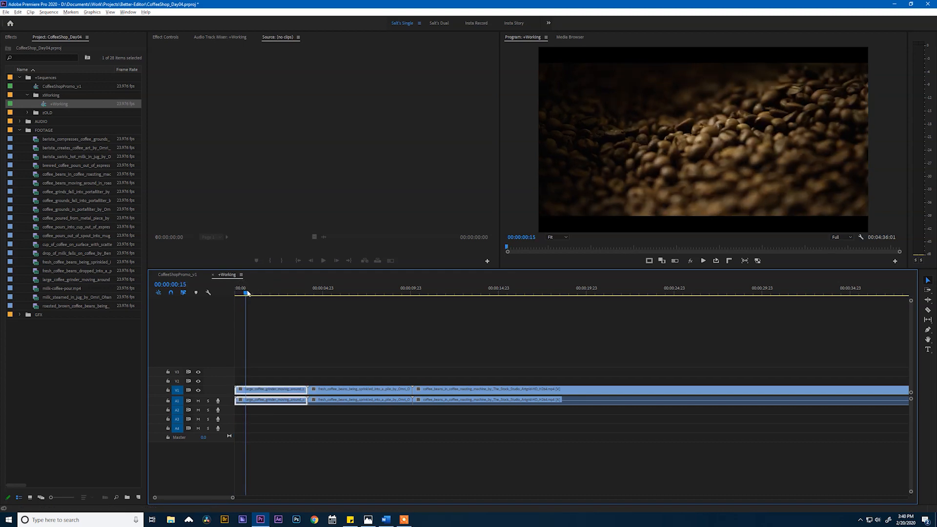
{"action": "left_click", "coordinate": [290, 293]}
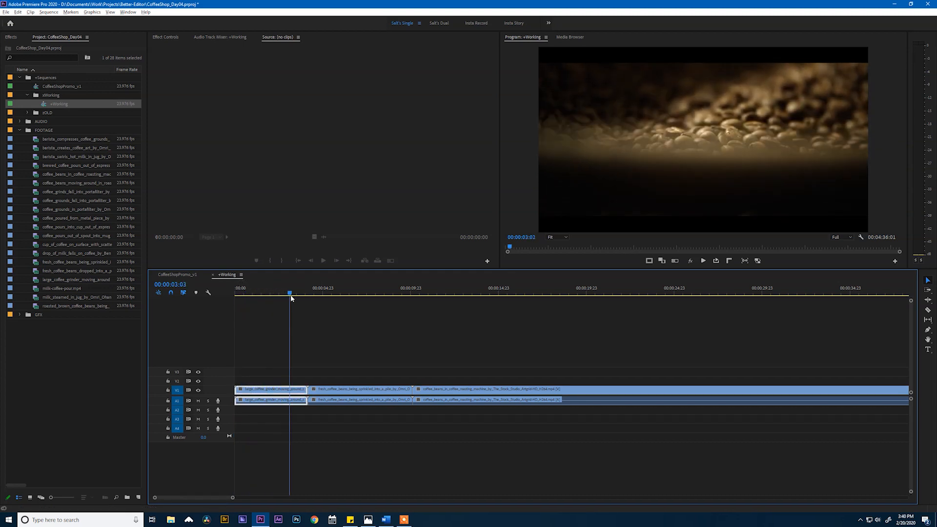
{"action": "left_click", "coordinate": [256, 293]}
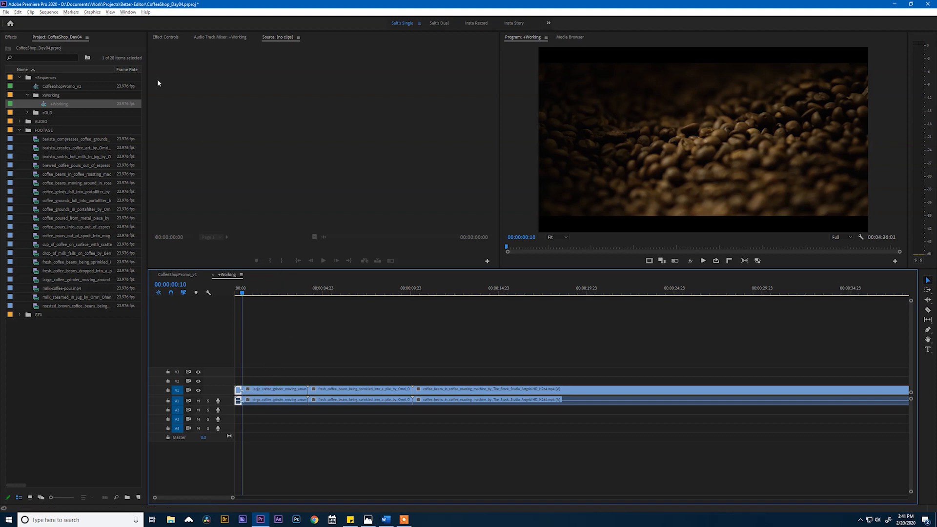
Step: Scrub around the grinder clip and select the tiny first piece on the main video track
{"action": "left_click", "coordinate": [48, 11]}
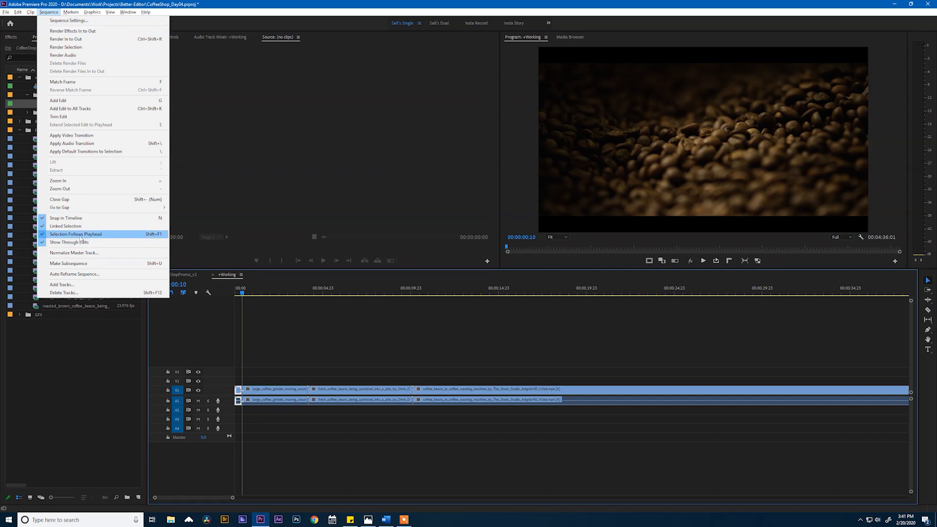
{"action": "mouse_move", "coordinate": [261, 333]}
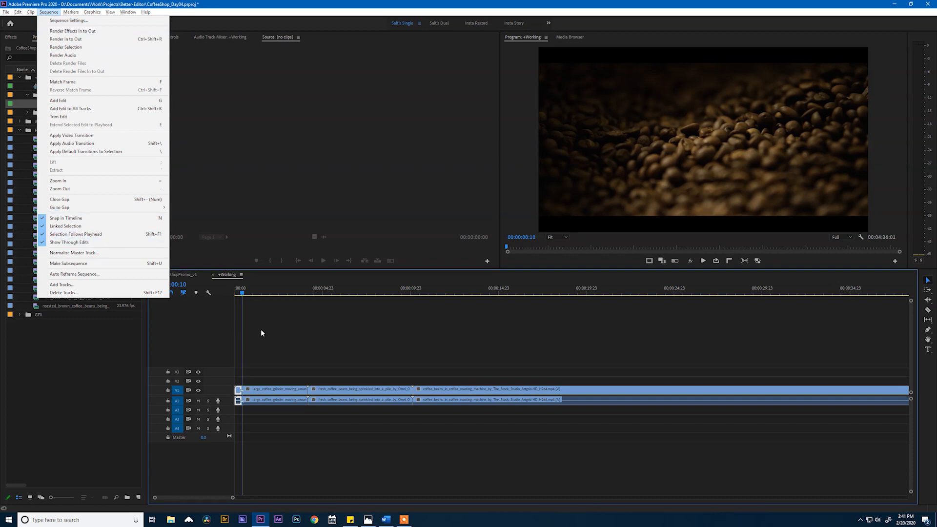
{"action": "left_click", "coordinate": [306, 293]}
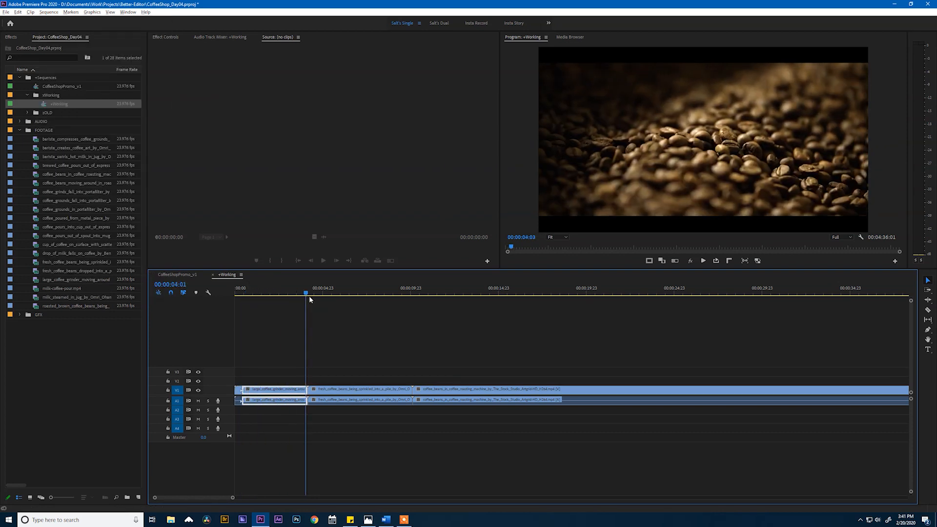
{"action": "left_click", "coordinate": [432, 293]}
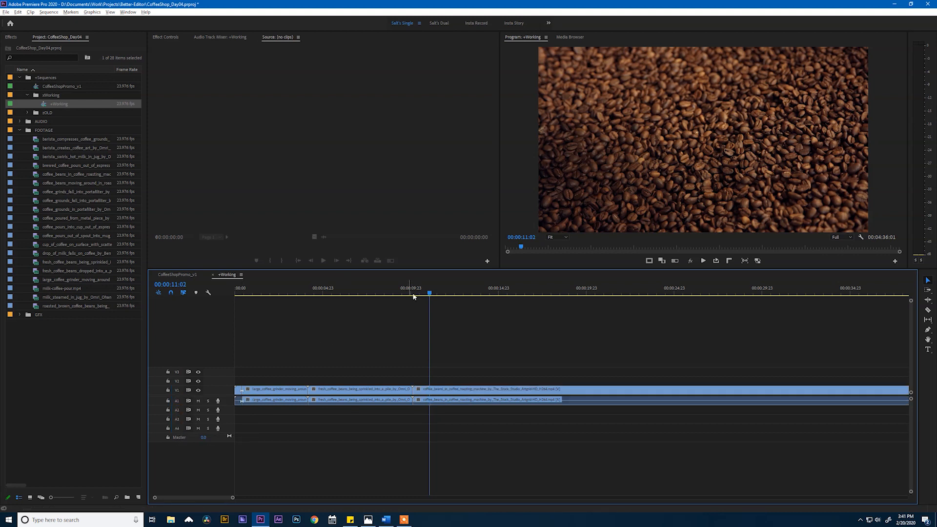
{"action": "left_click", "coordinate": [281, 293]}
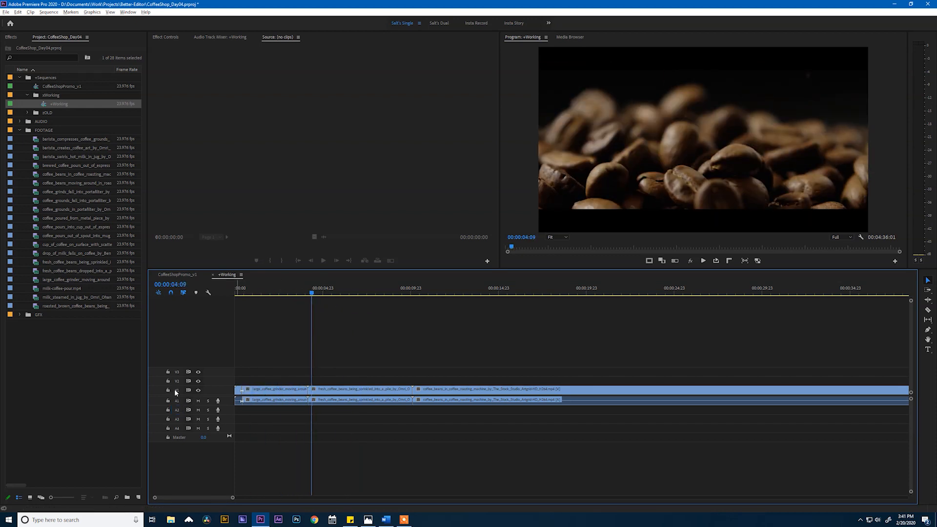
{"action": "left_click", "coordinate": [238, 293]}
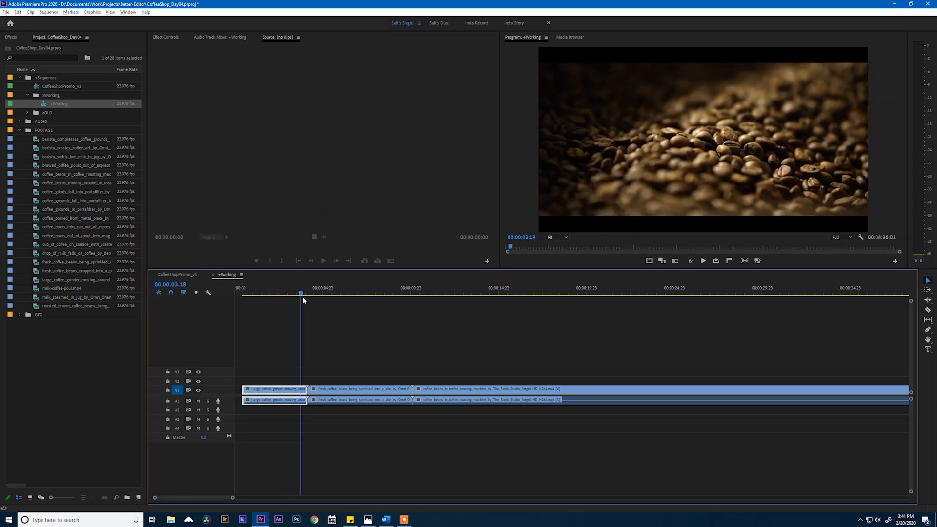
Step: Review the sprinkled-beans clip from start to end
{"action": "left_click", "coordinate": [341, 293]}
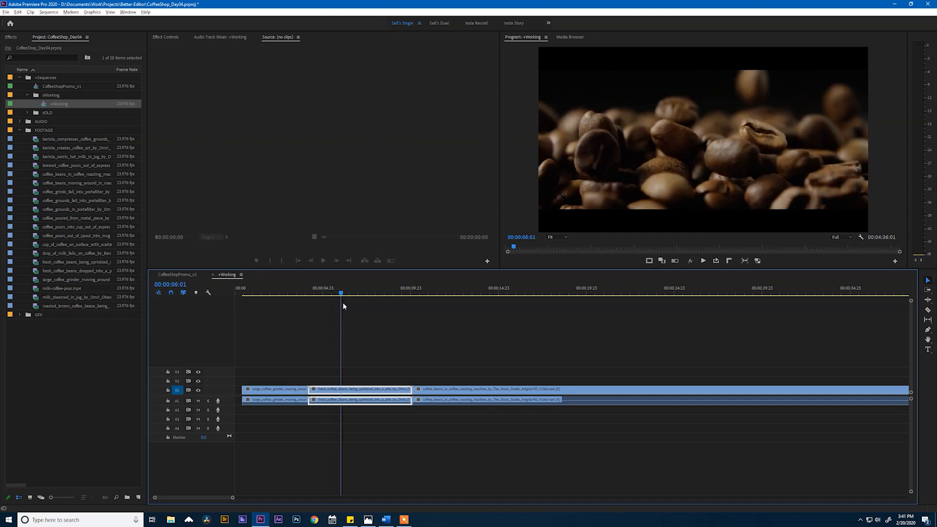
{"action": "left_click", "coordinate": [394, 293]}
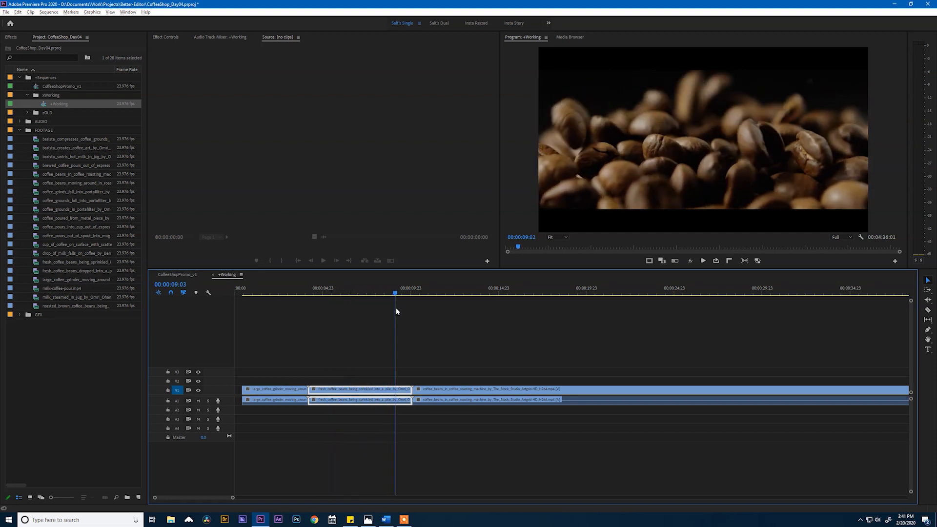
{"action": "left_click", "coordinate": [431, 293]}
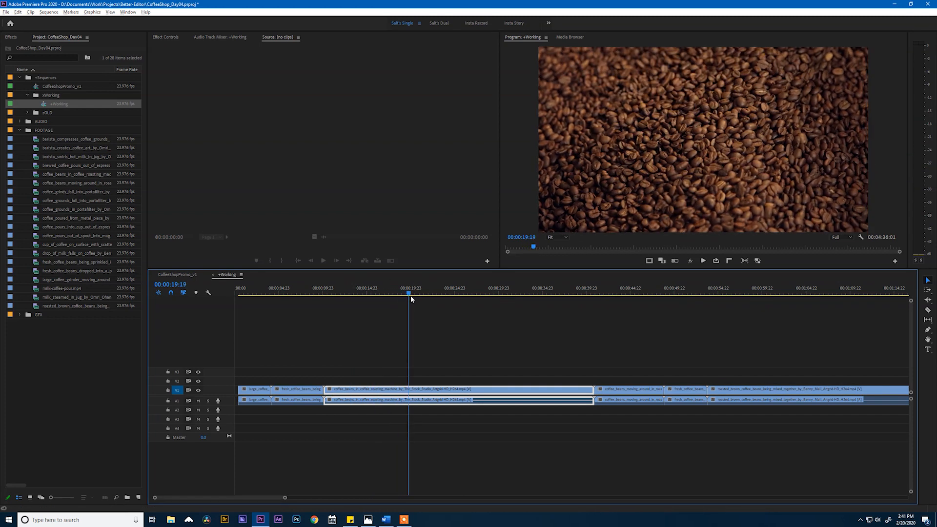
Step: Trim the roasting-machine clip's opening edge and preview the shortened shot
{"action": "left_click", "coordinate": [438, 293]}
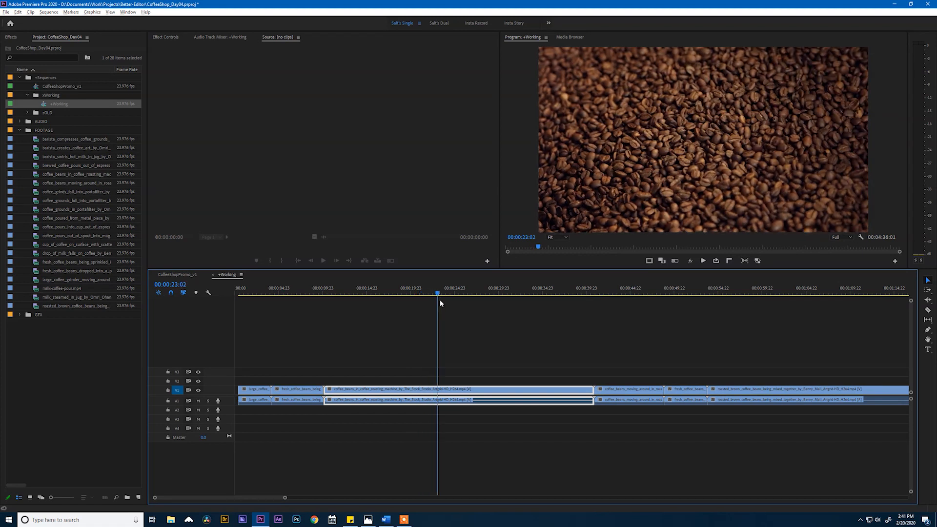
{"action": "left_click", "coordinate": [452, 293]}
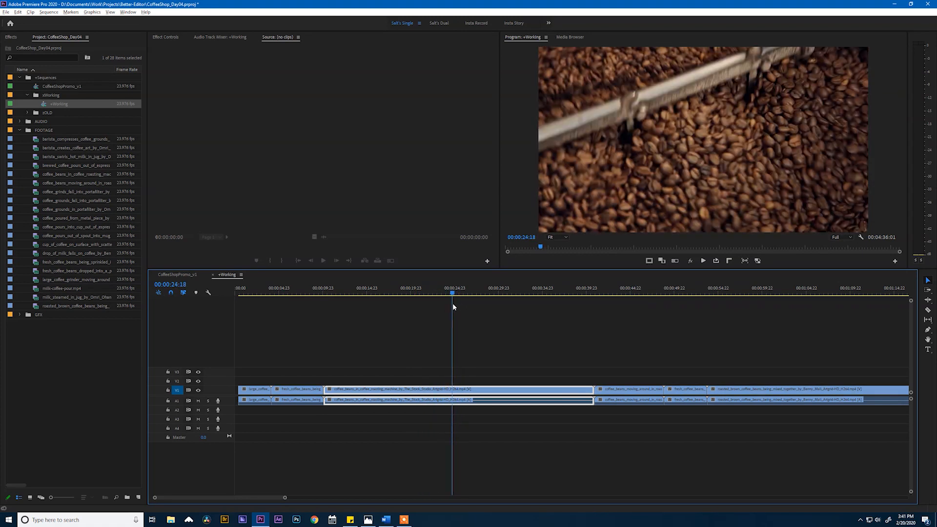
{"action": "left_click_drag", "start_coordinate": [453, 293], "coordinate": [436, 293]}
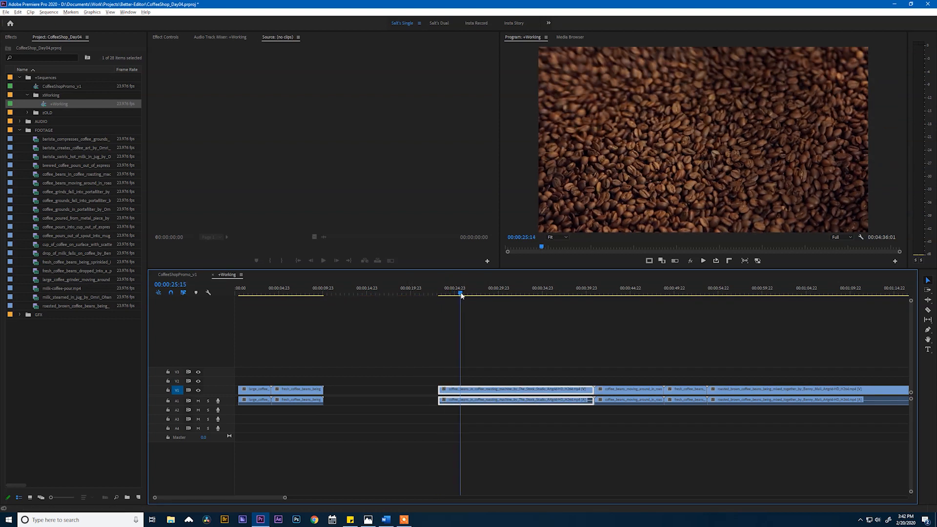
{"action": "left_click", "coordinate": [486, 293]}
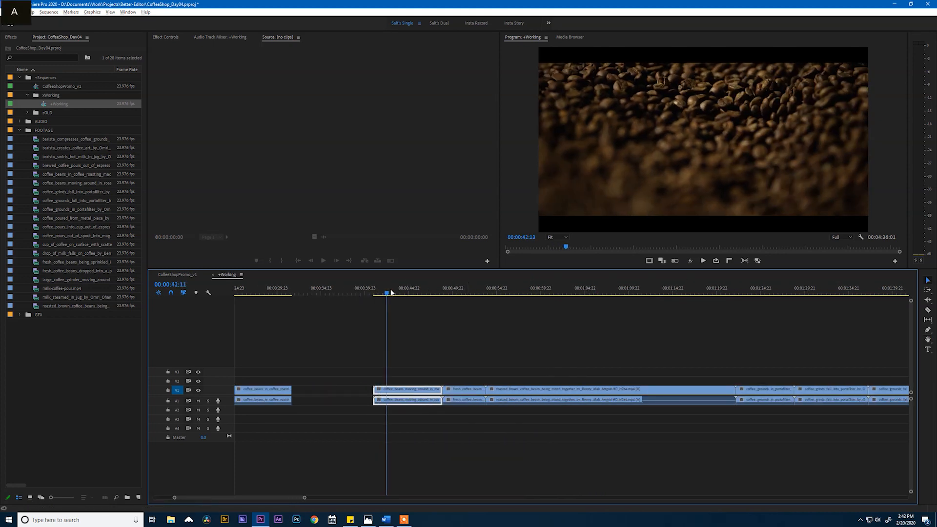
{"action": "left_click", "coordinate": [432, 293]}
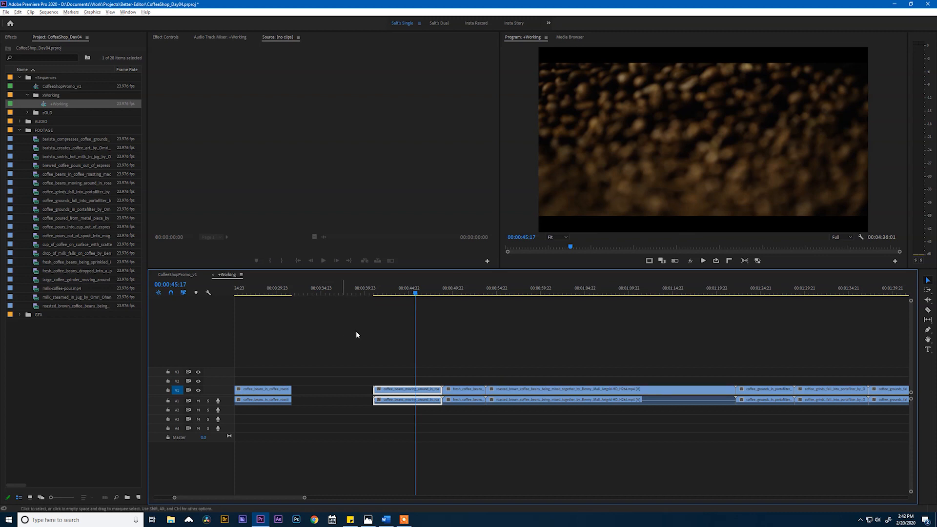
{"action": "key", "text": "Delete"}
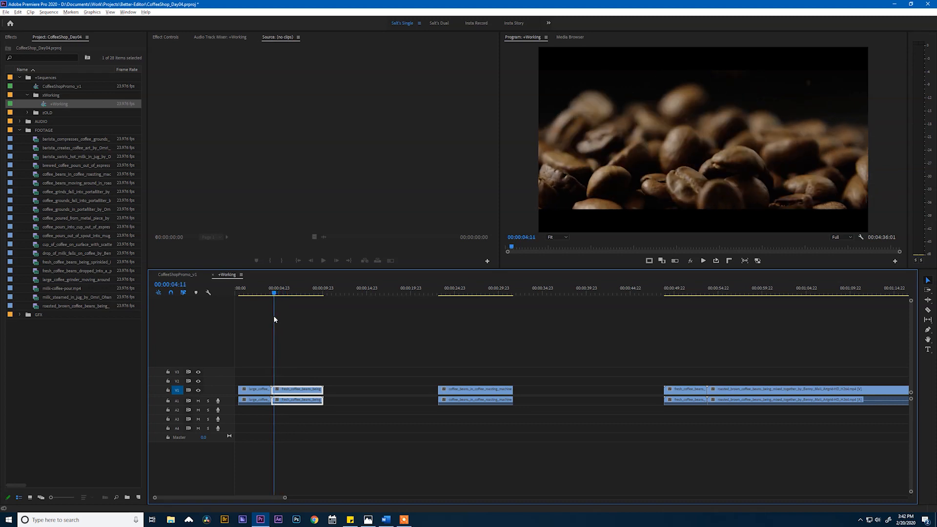
{"action": "left_click", "coordinate": [299, 292]}
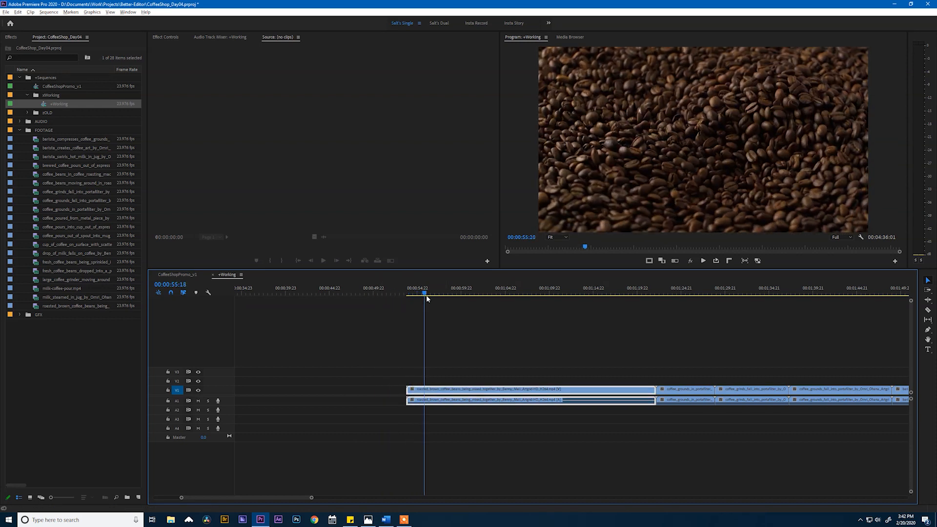
{"action": "left_click", "coordinate": [477, 293]}
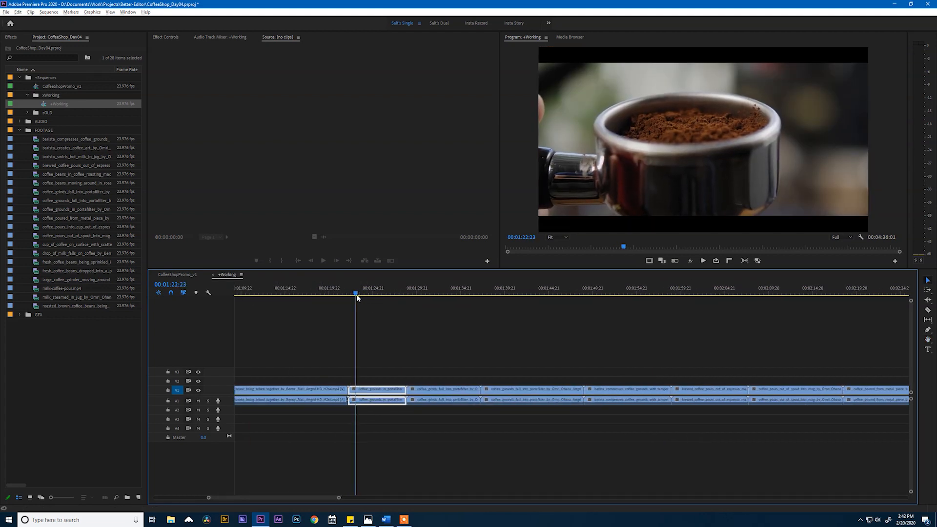
{"action": "left_click", "coordinate": [391, 292]}
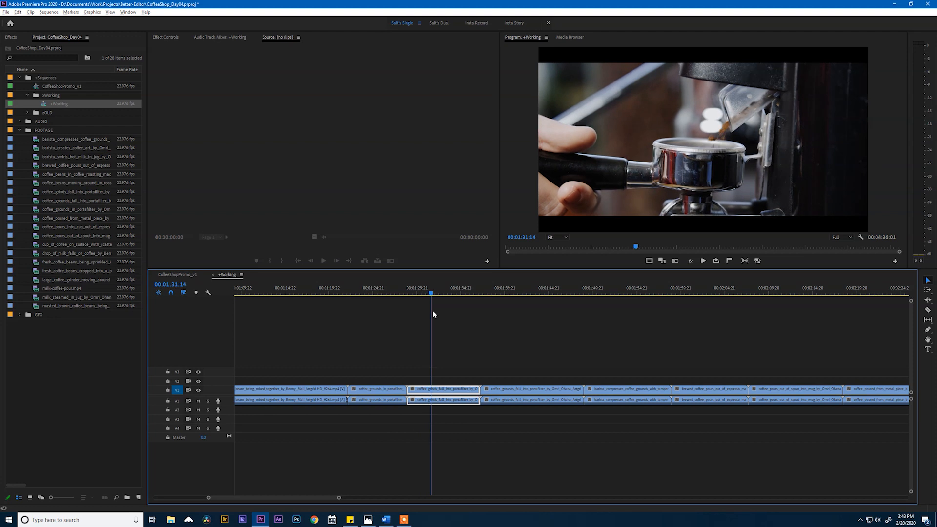
{"action": "left_click", "coordinate": [453, 293]}
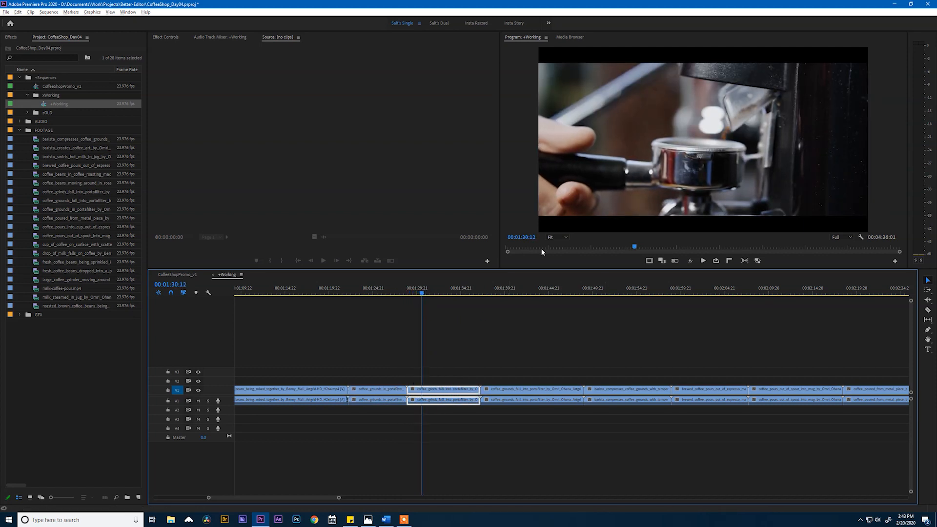
{"action": "left_click", "coordinate": [434, 293]}
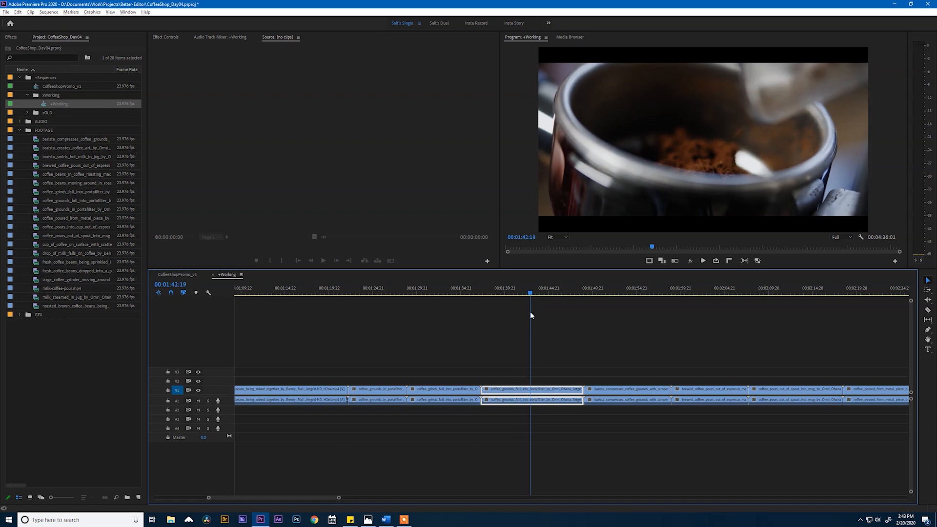
{"action": "left_click", "coordinate": [584, 293]}
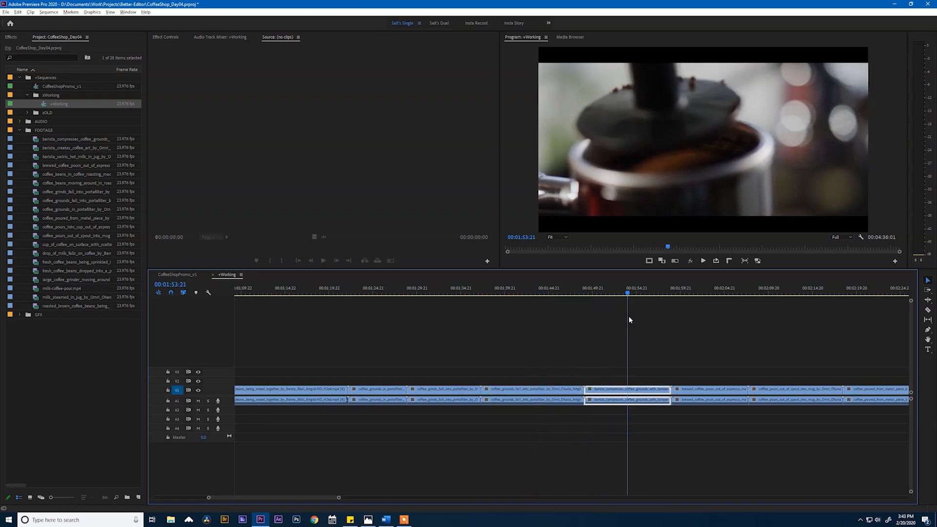
{"action": "key", "text": "space"}
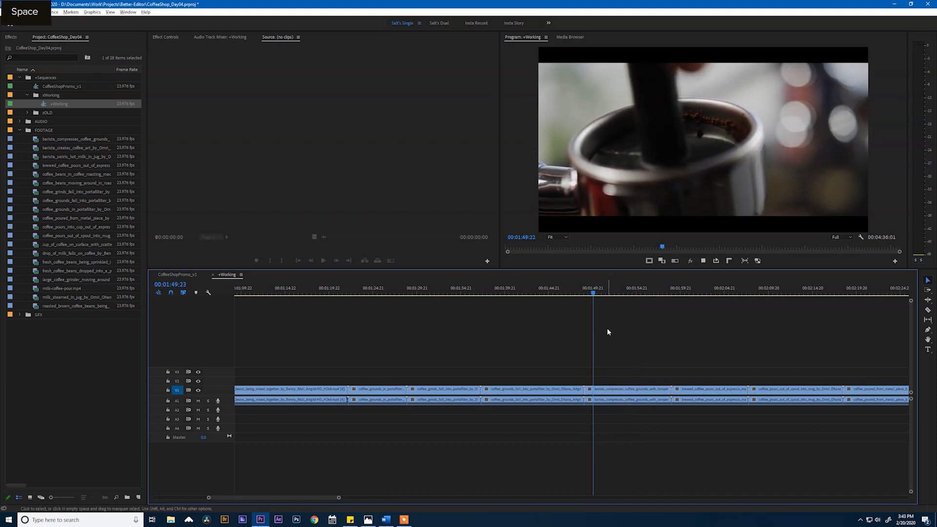
{"action": "key", "text": "space"}
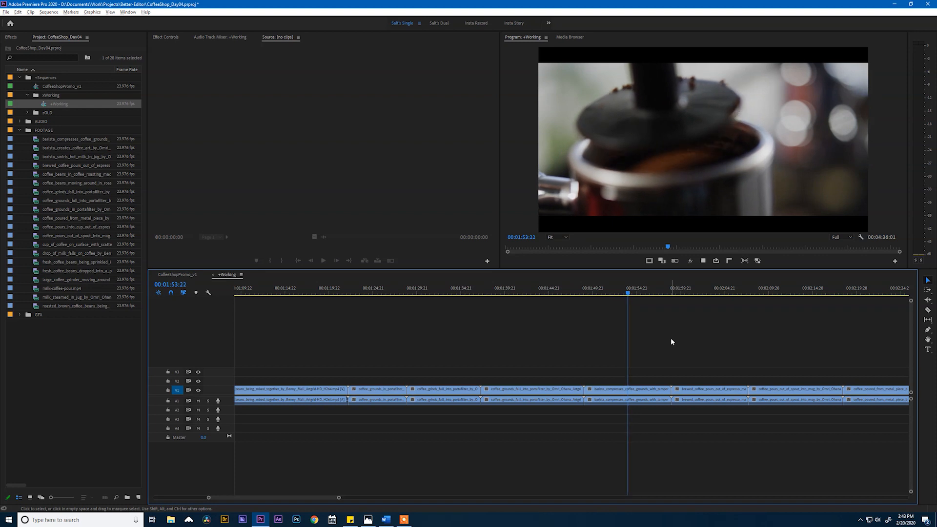
{"action": "key", "text": "space"}
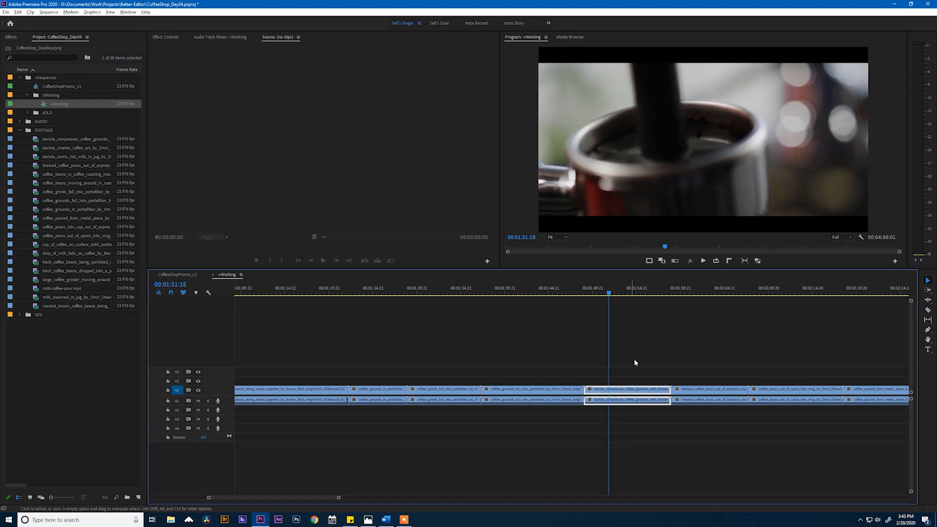
Step: Raise the tamping clip's speed through Speed/Duration, then delete the selected piece
{"action": "right_click", "coordinate": [626, 389]}
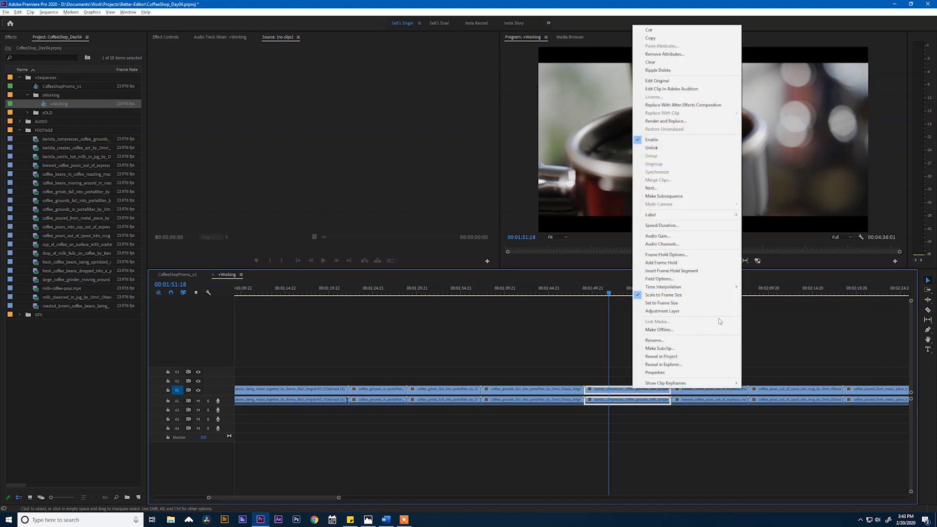
{"action": "mouse_move", "coordinate": [662, 226]}
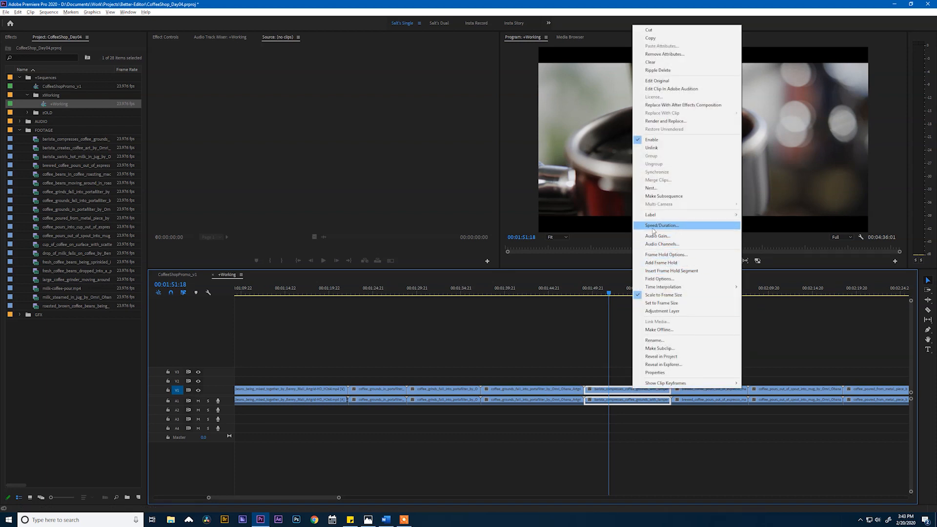
{"action": "left_click", "coordinate": [661, 226]}
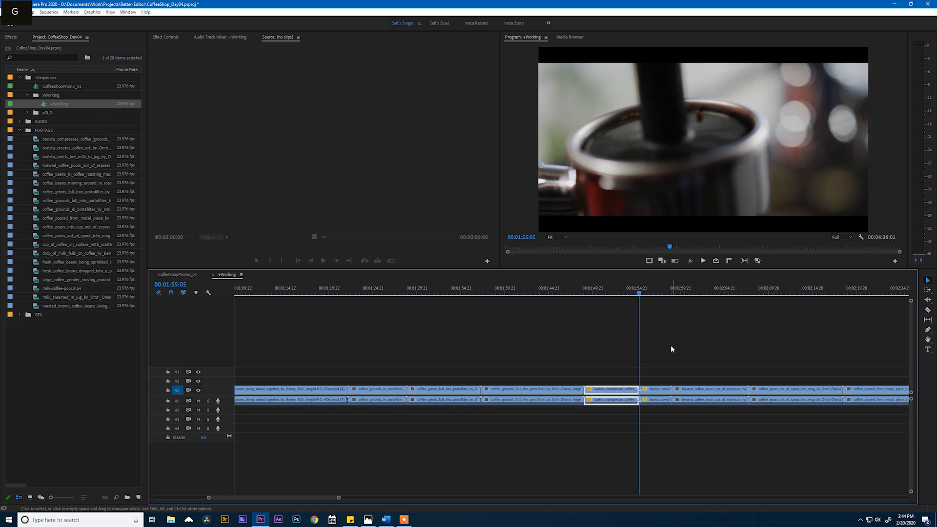
{"action": "key", "text": "Delete"}
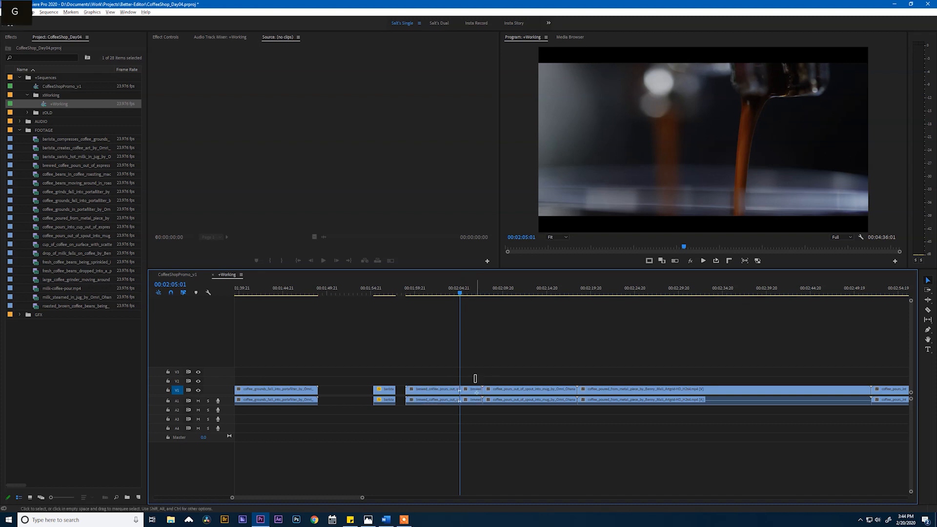
Step: Delete the short post-espresso clip, preview the spout pour, and trim the metal-pour shot's start
{"action": "key", "text": "Delete"}
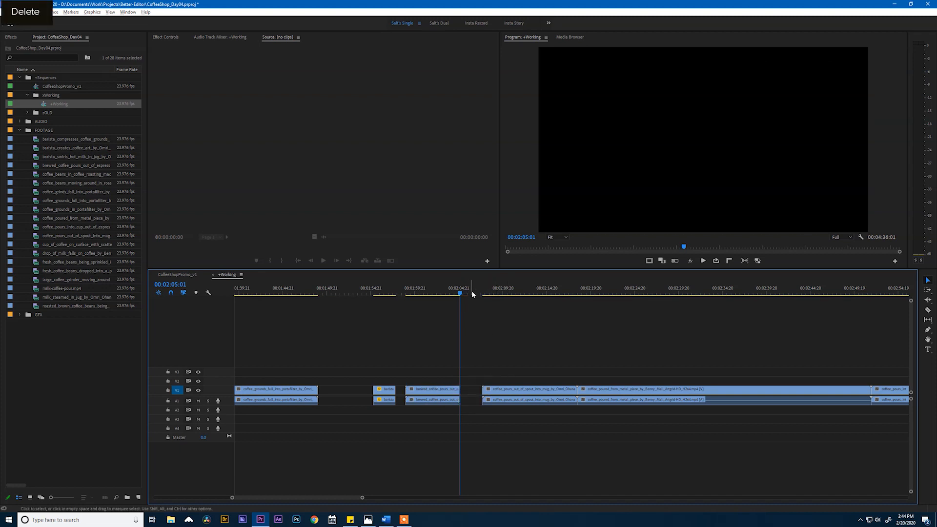
{"action": "left_click", "coordinate": [518, 294]}
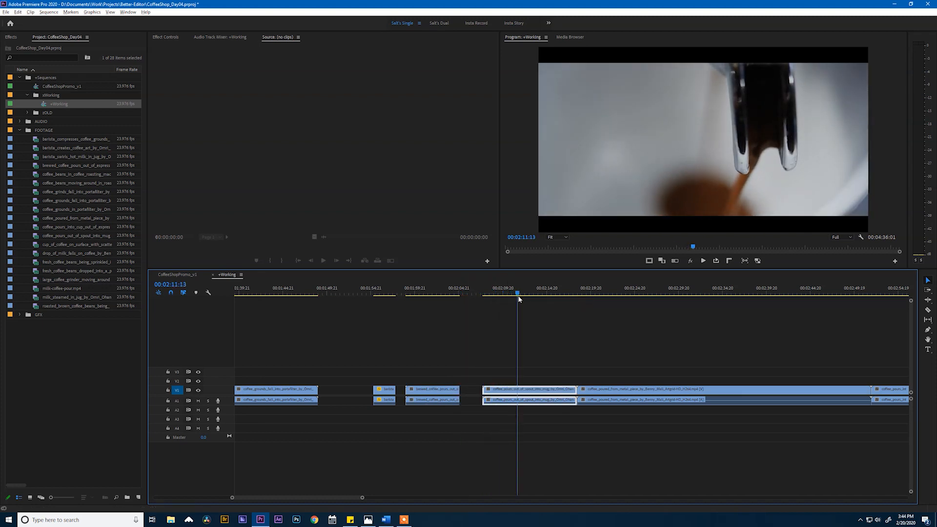
{"action": "left_click", "coordinate": [545, 293]}
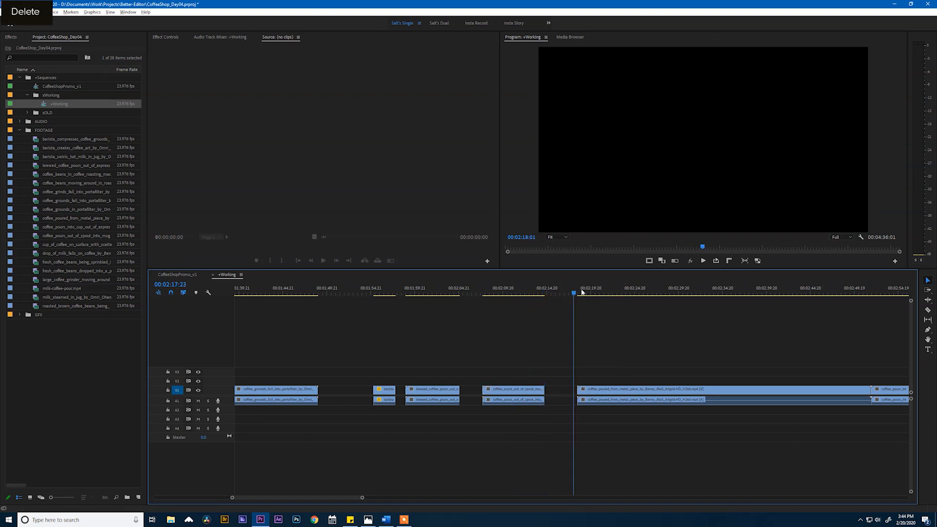
{"action": "left_click", "coordinate": [628, 294]}
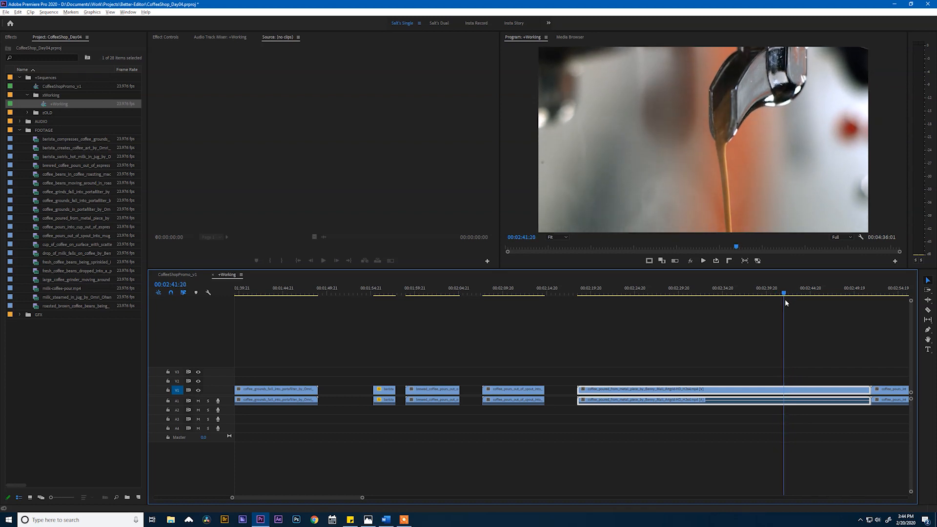
{"action": "left_click_drag", "start_coordinate": [784, 292], "coordinate": [798, 293]}
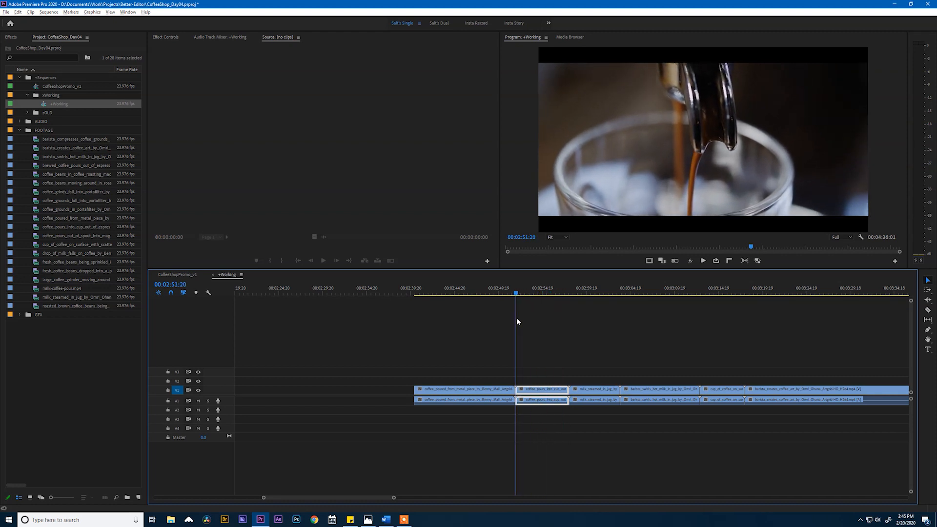
{"action": "left_click", "coordinate": [554, 292]}
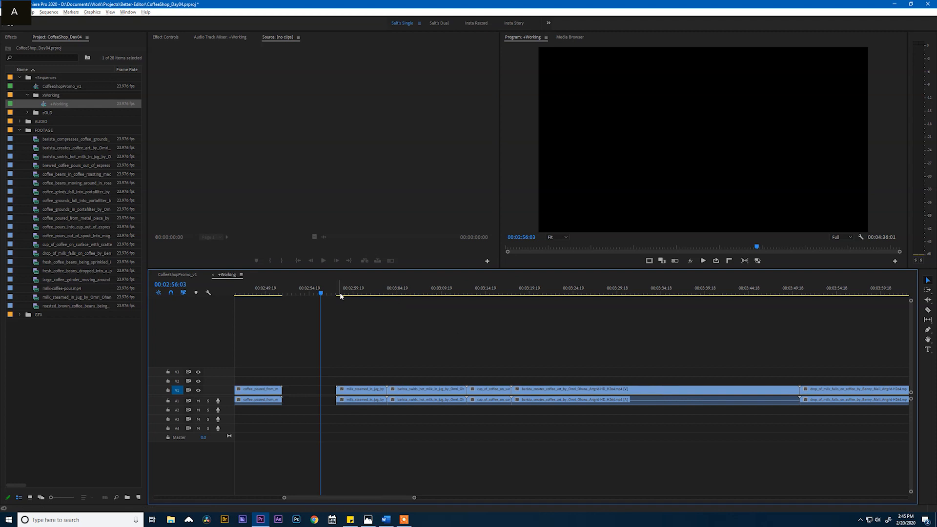
{"action": "left_click", "coordinate": [343, 293]}
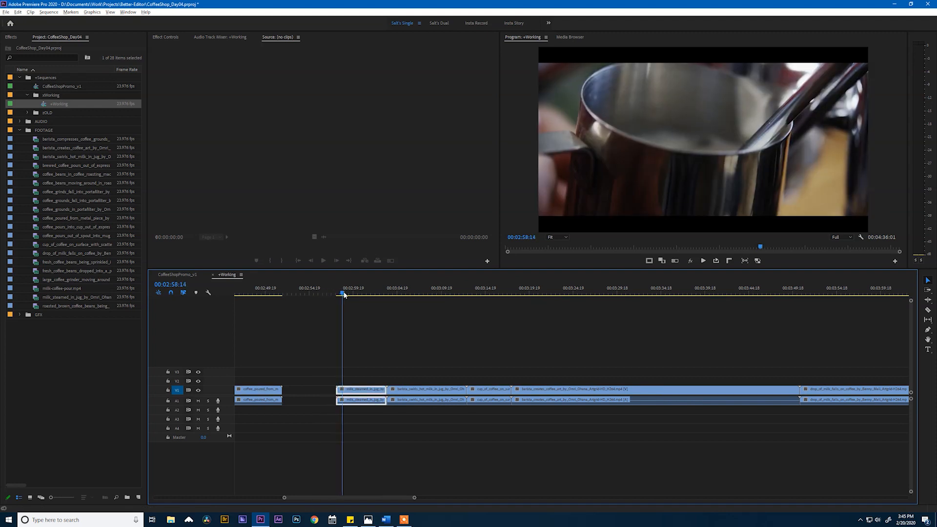
{"action": "left_click", "coordinate": [365, 293]}
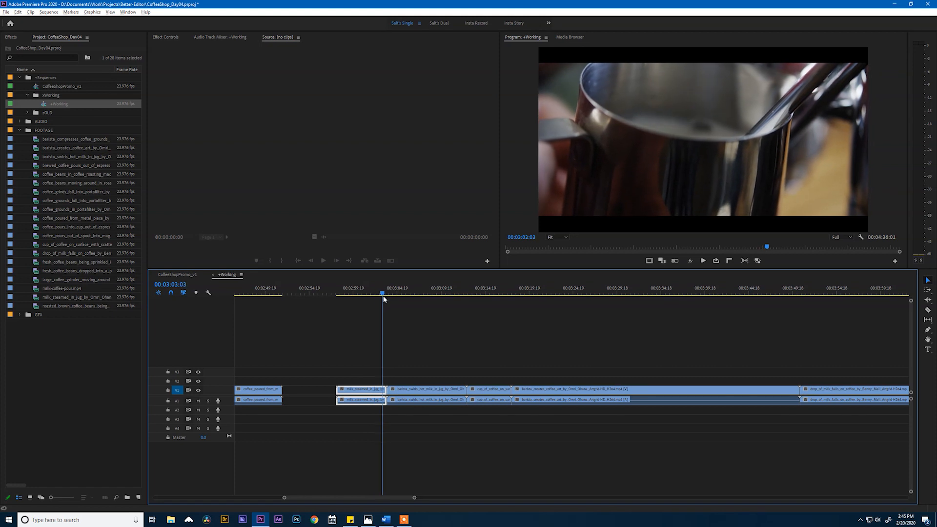
{"action": "left_click", "coordinate": [360, 293]}
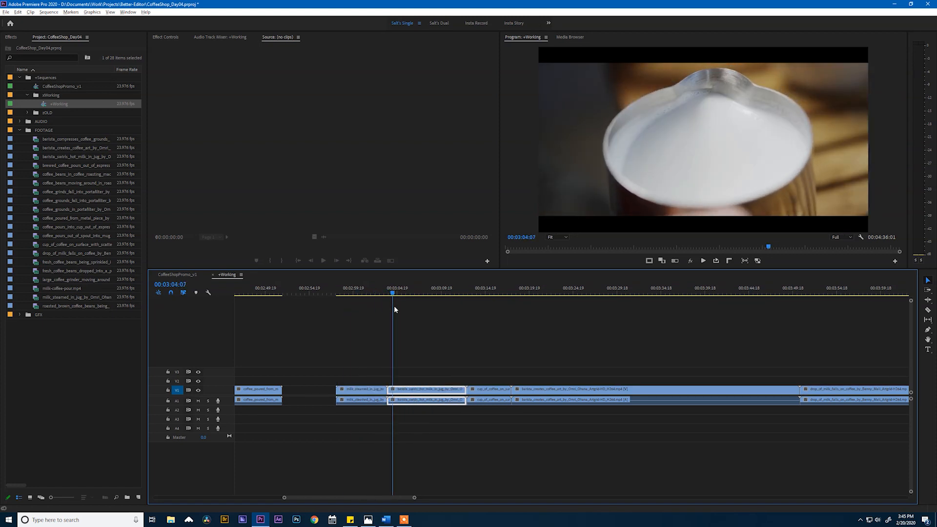
{"action": "left_click", "coordinate": [415, 293]}
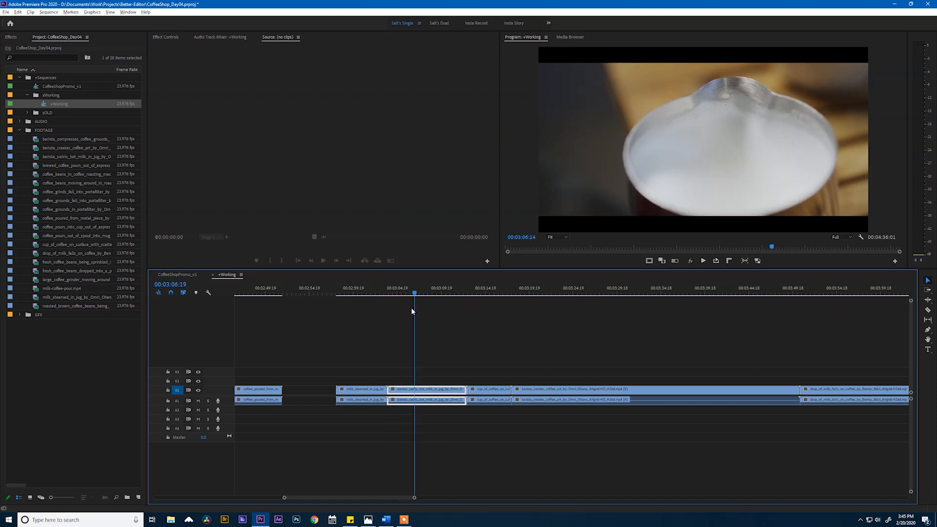
{"action": "left_click_drag", "start_coordinate": [415, 293], "coordinate": [404, 293]}
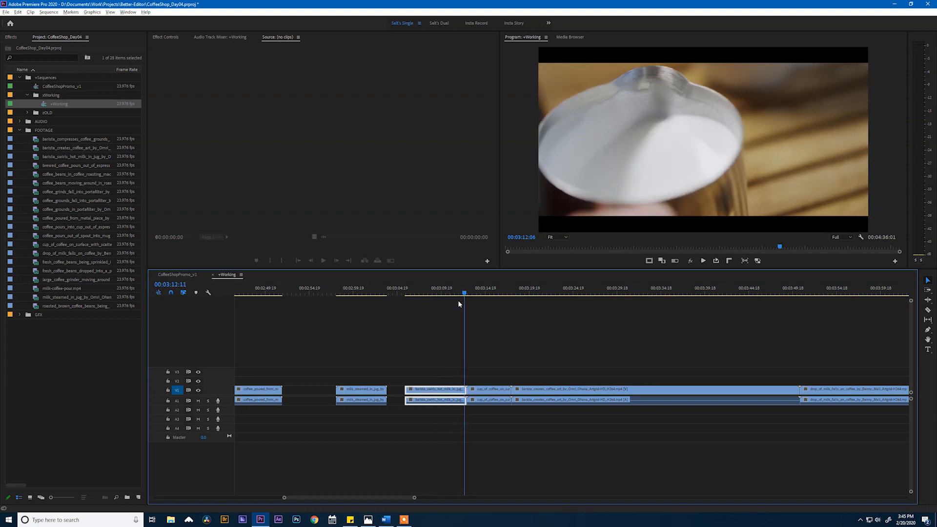
{"action": "left_click", "coordinate": [418, 293]}
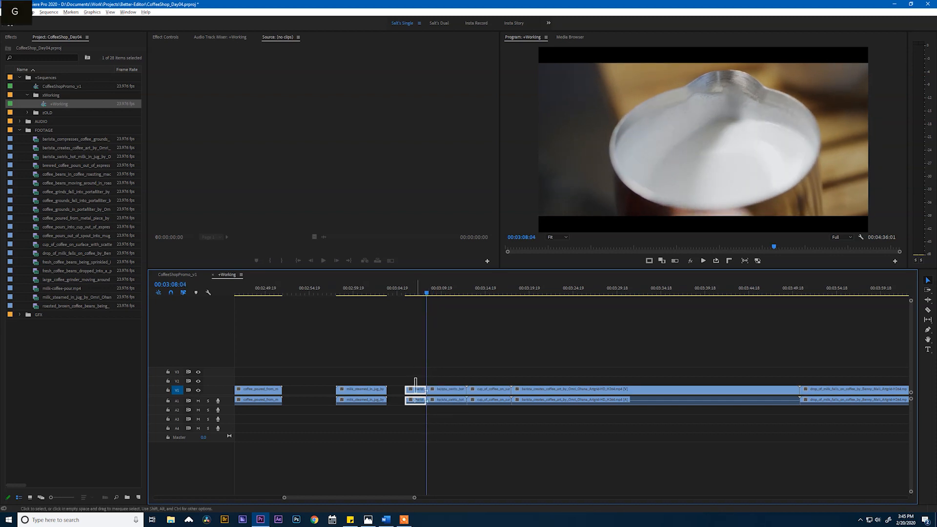
{"action": "key", "text": "space"}
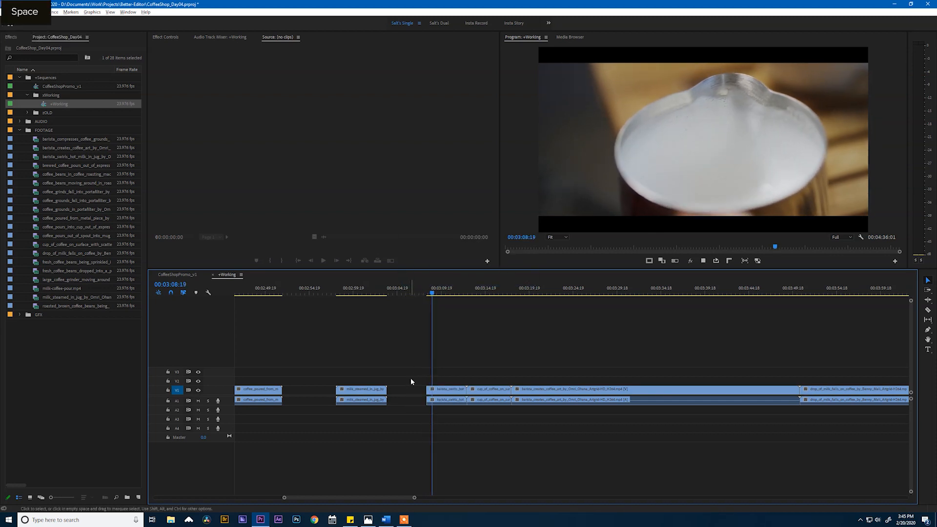
{"action": "key", "text": "space"}
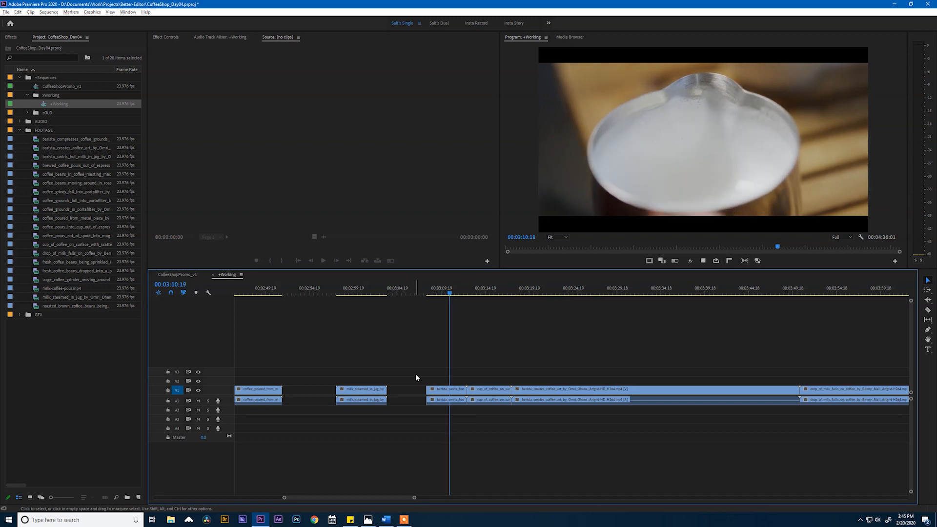
{"action": "key", "text": "space"}
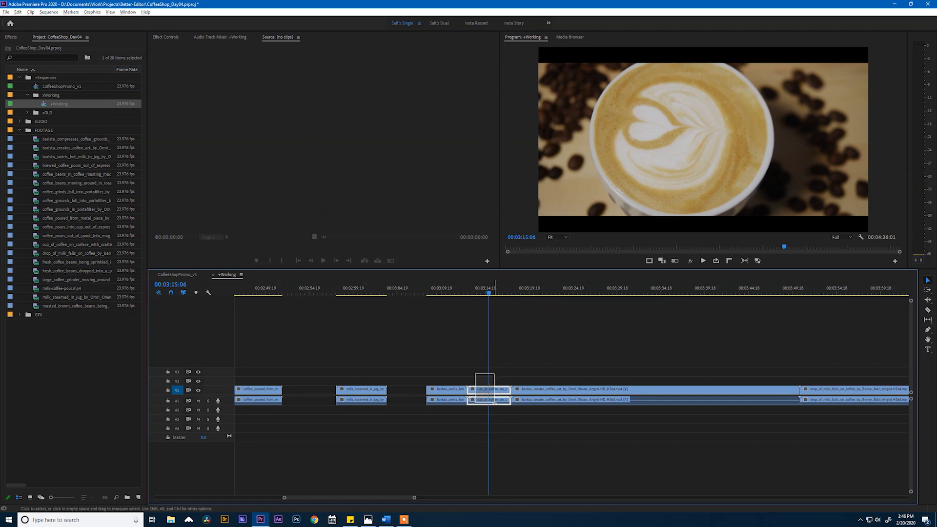
Step: Delete the drop_of_milk_falls clip on V1, scrubbing the coffee-art and milk-pour shots around it
{"action": "key", "text": "Delete"}
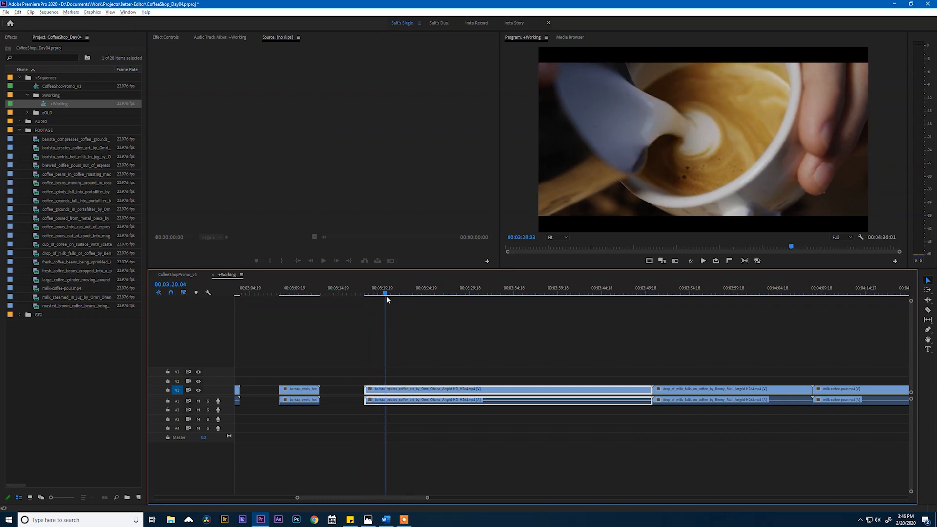
{"action": "left_click", "coordinate": [421, 294]}
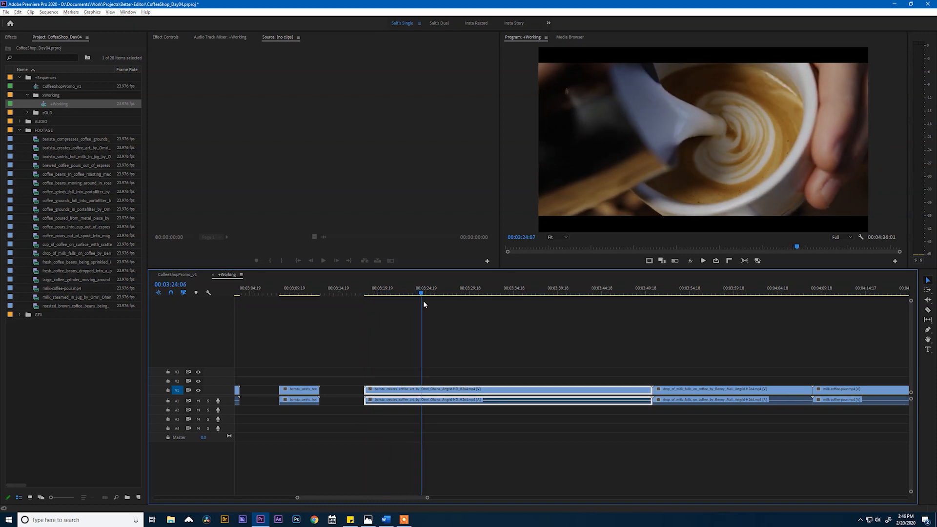
{"action": "left_click", "coordinate": [464, 293]}
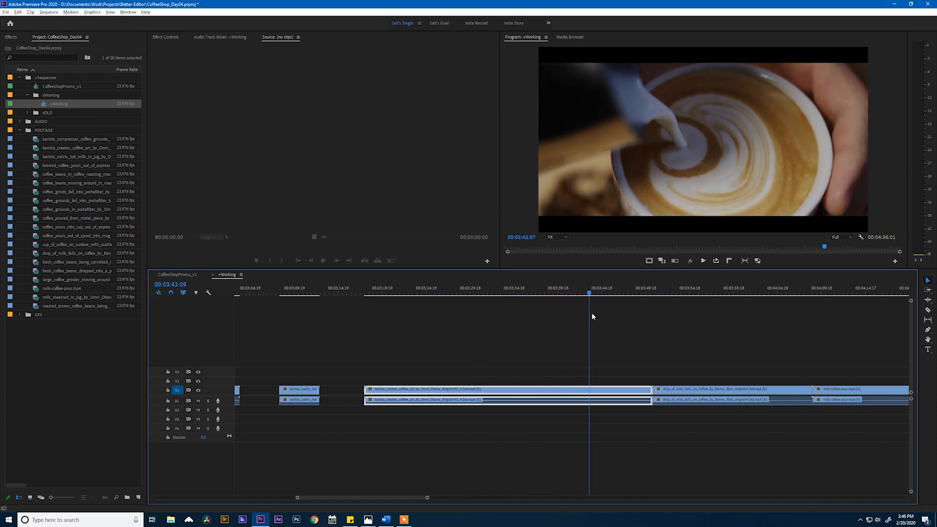
{"action": "left_click", "coordinate": [623, 293]}
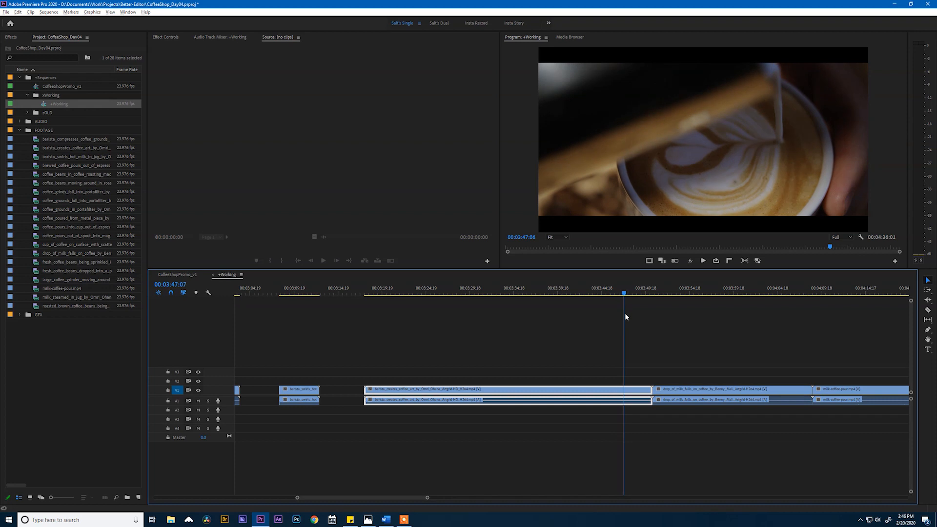
{"action": "left_click", "coordinate": [644, 293]}
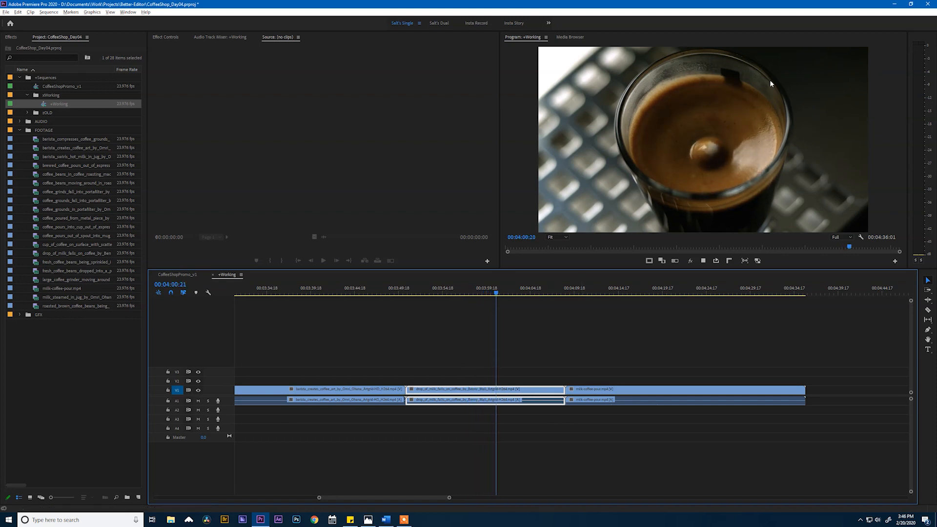
{"action": "left_click", "coordinate": [435, 292]}
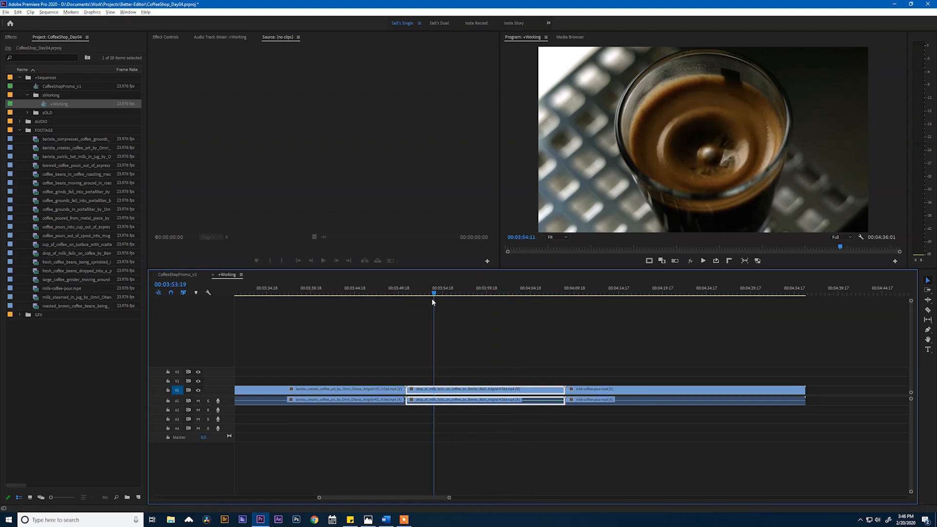
{"action": "left_click", "coordinate": [505, 293]}
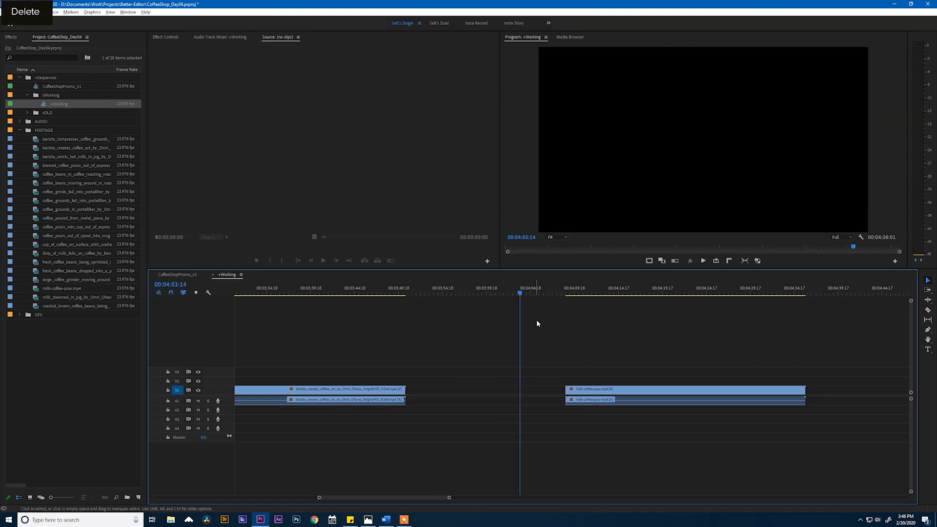
{"action": "left_click", "coordinate": [583, 293]}
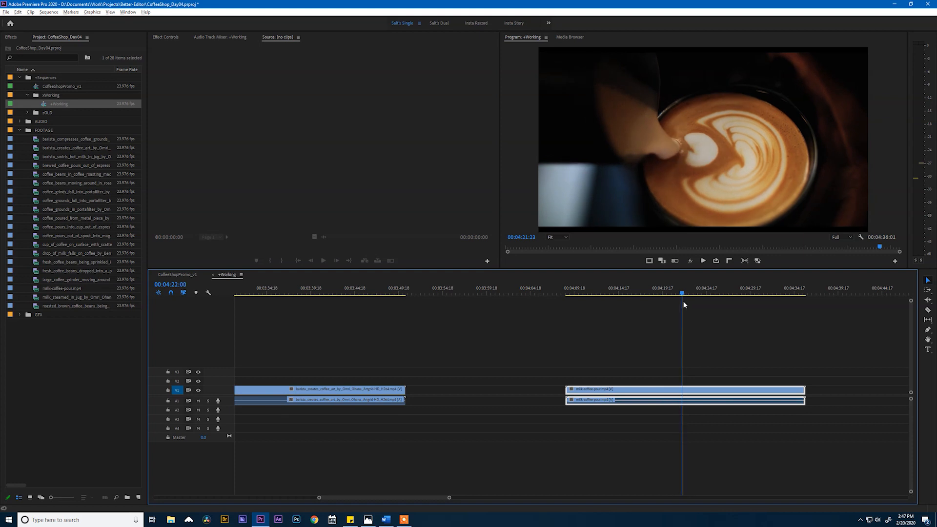
{"action": "left_click_drag", "start_coordinate": [683, 293], "coordinate": [712, 293]}
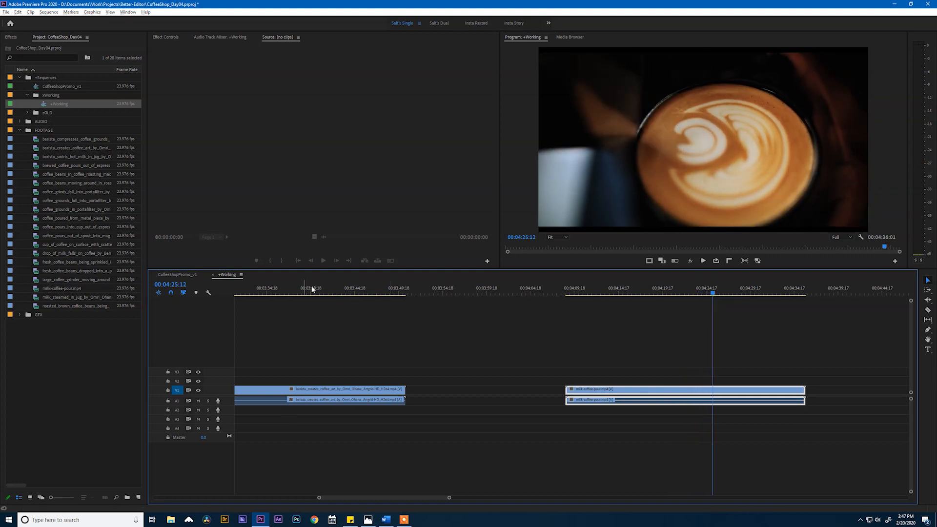
{"action": "left_click", "coordinate": [367, 294]}
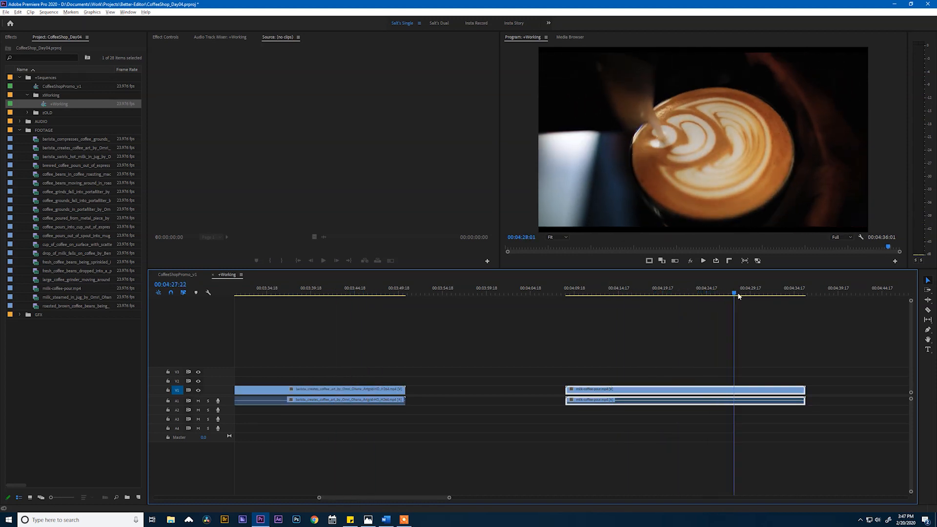
{"action": "left_click", "coordinate": [773, 293]}
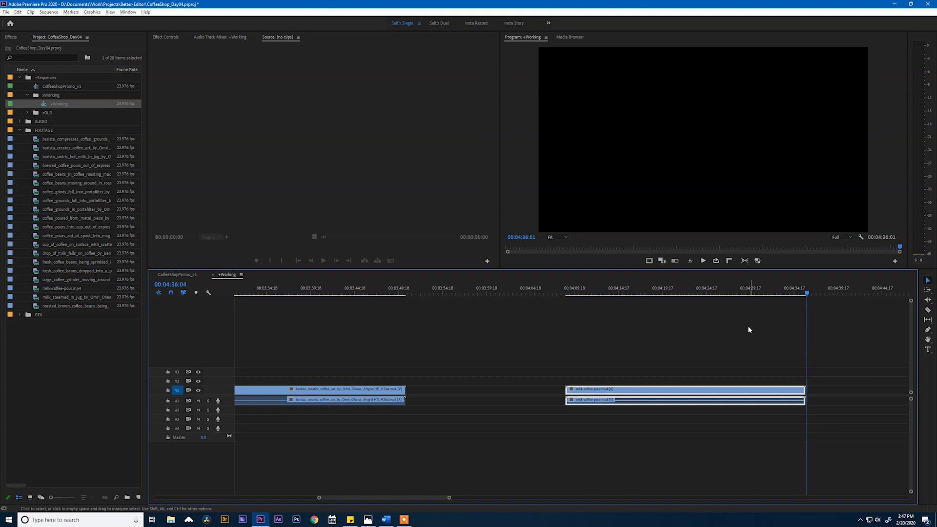
{"action": "left_click", "coordinate": [685, 390]}
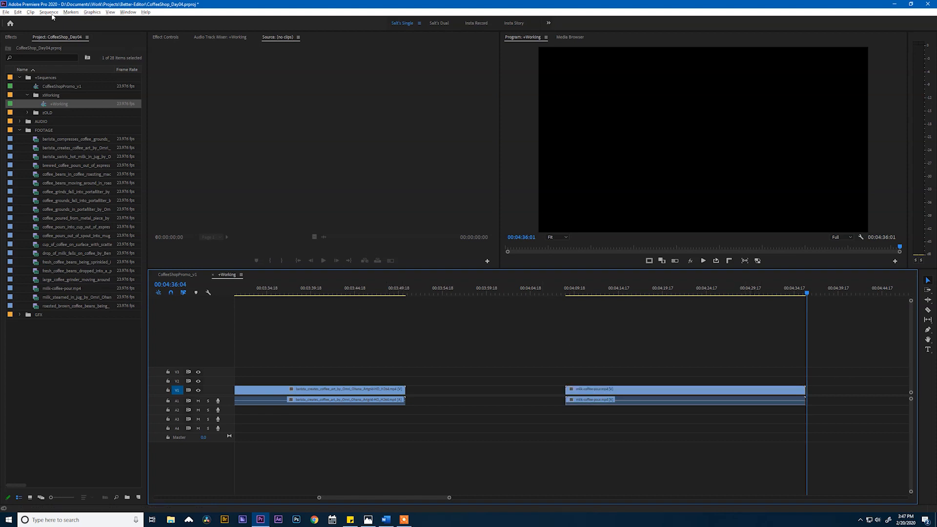
{"action": "left_click", "coordinate": [49, 12]}
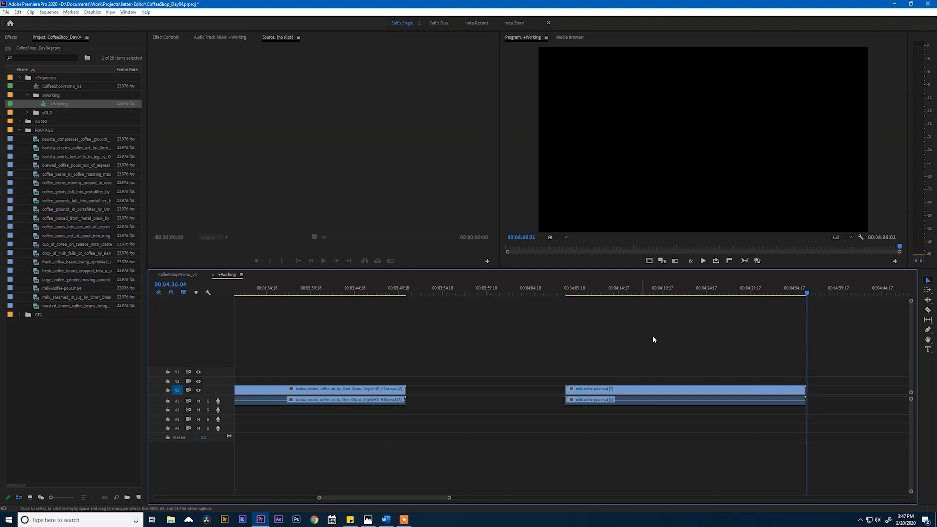
{"action": "left_click", "coordinate": [685, 293]}
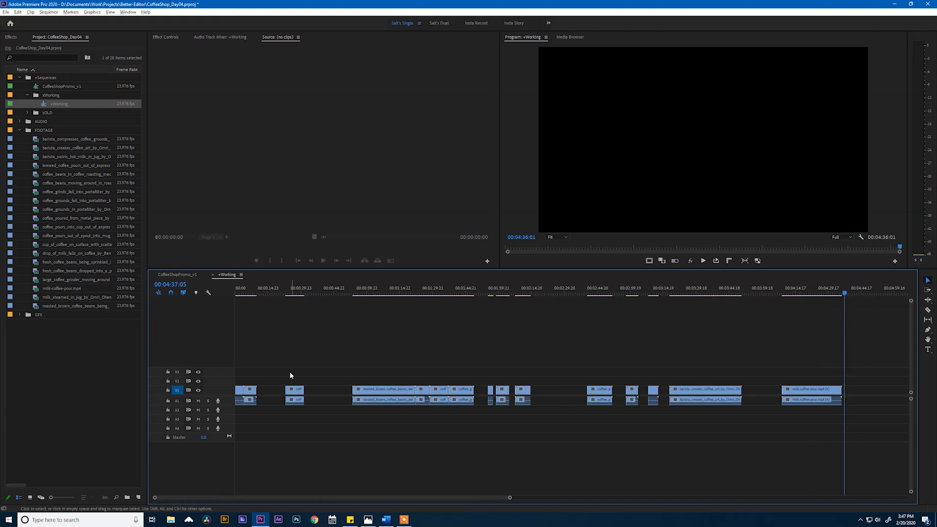
{"action": "mouse_move", "coordinate": [565, 362]}
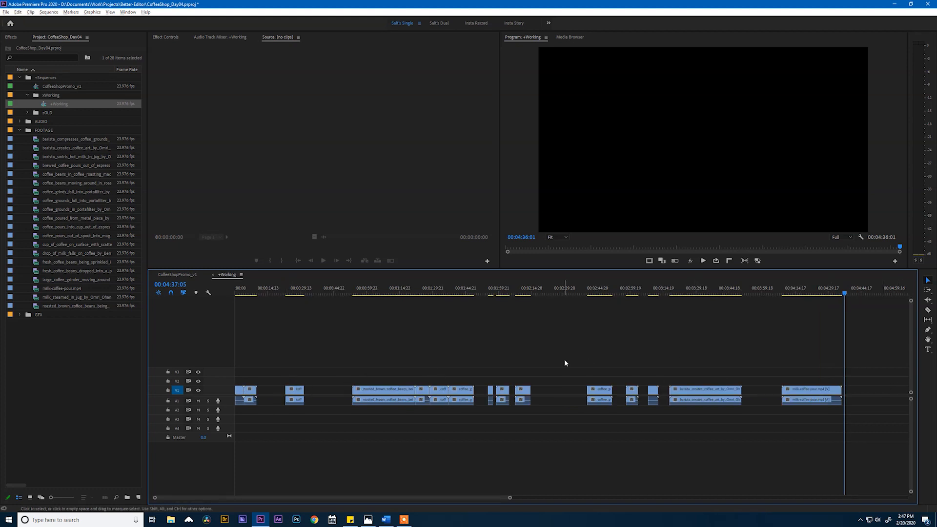
Step: Apply Sequence > Close Gap so all clips run back-to-back at about 2:51
{"action": "left_click", "coordinate": [49, 12]}
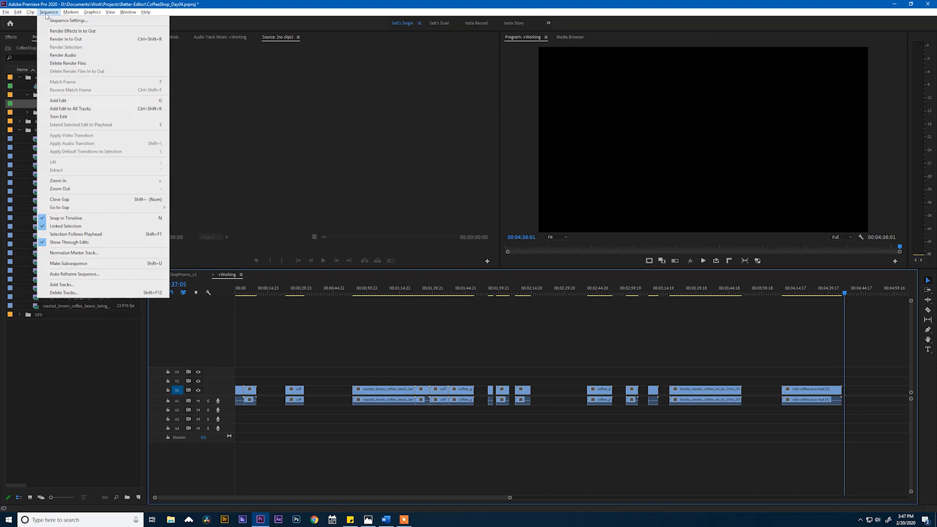
{"action": "mouse_move", "coordinate": [59, 199]}
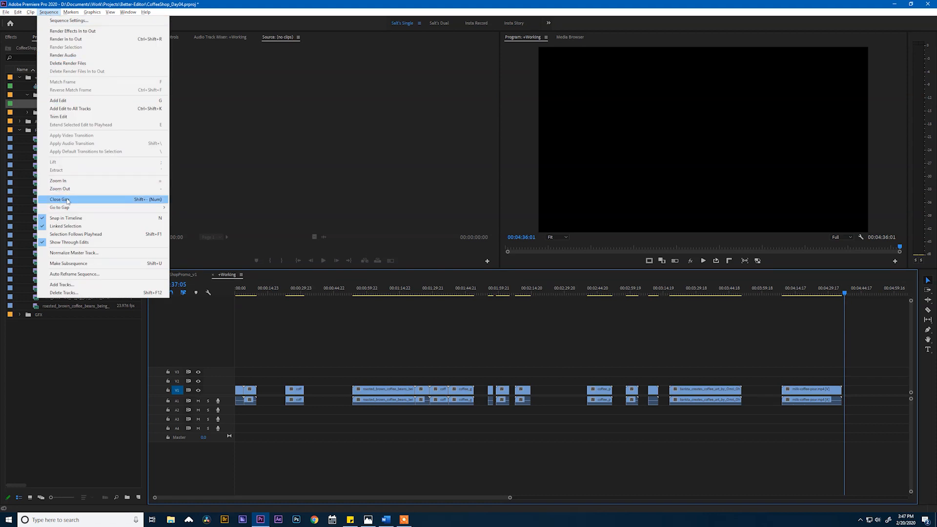
{"action": "left_click", "coordinate": [58, 199]}
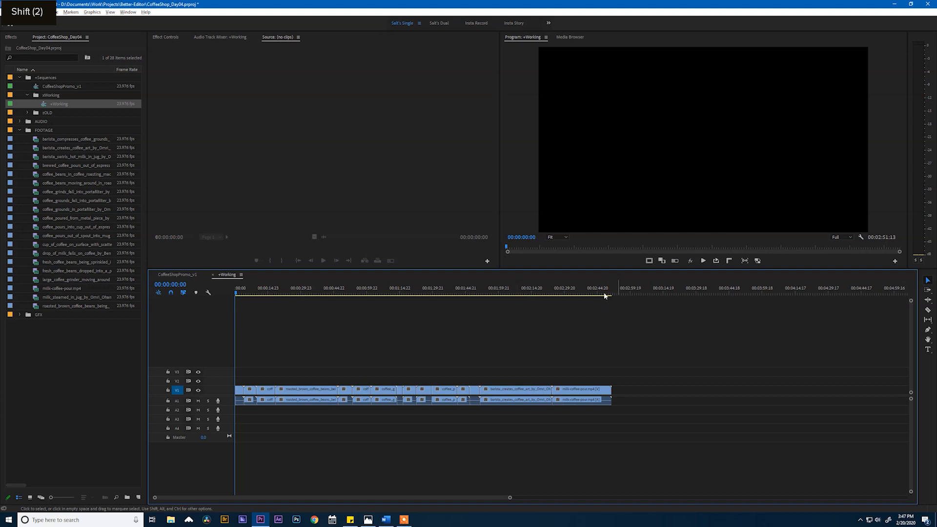
Step: Preview the gap-free sequence's end, beans, portafilter and espresso shots, then save CoffeeShop_Day04
{"action": "left_click", "coordinate": [611, 293]}
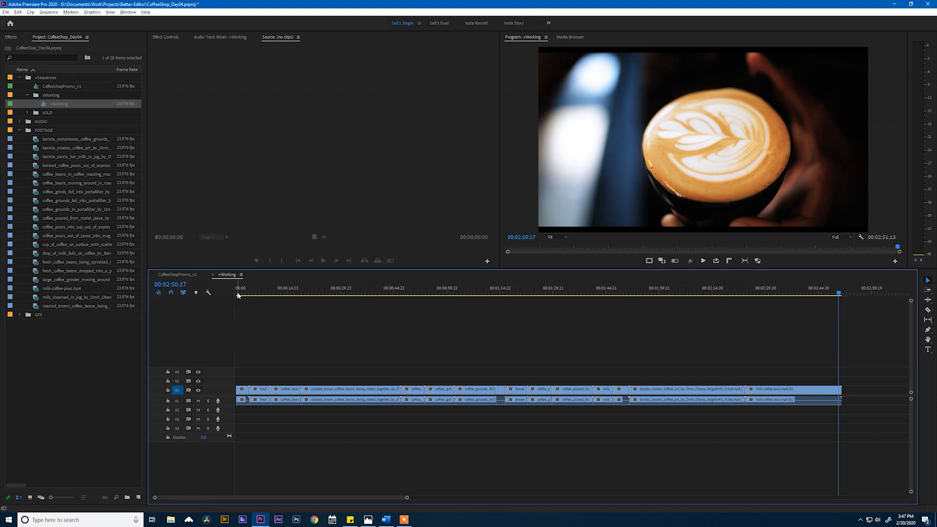
{"action": "left_click", "coordinate": [270, 292]}
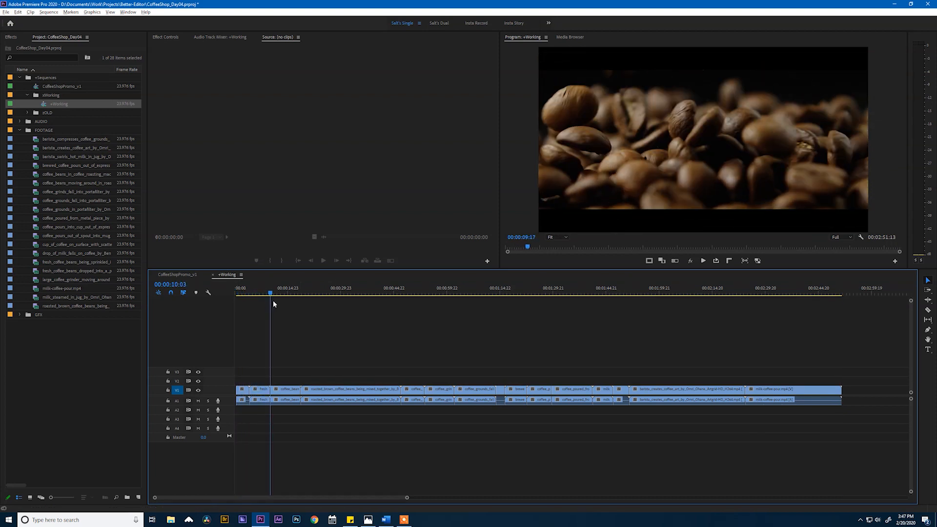
{"action": "left_click", "coordinate": [352, 293]}
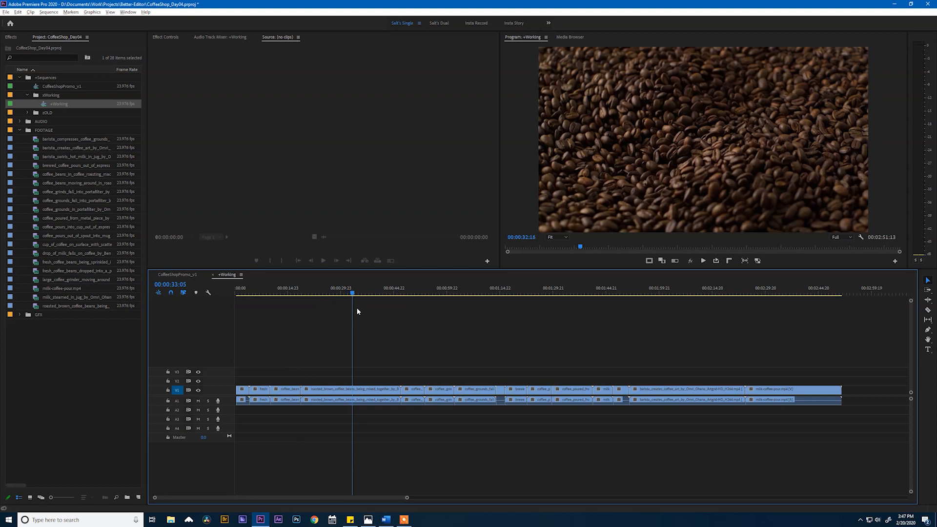
{"action": "left_click", "coordinate": [461, 293]}
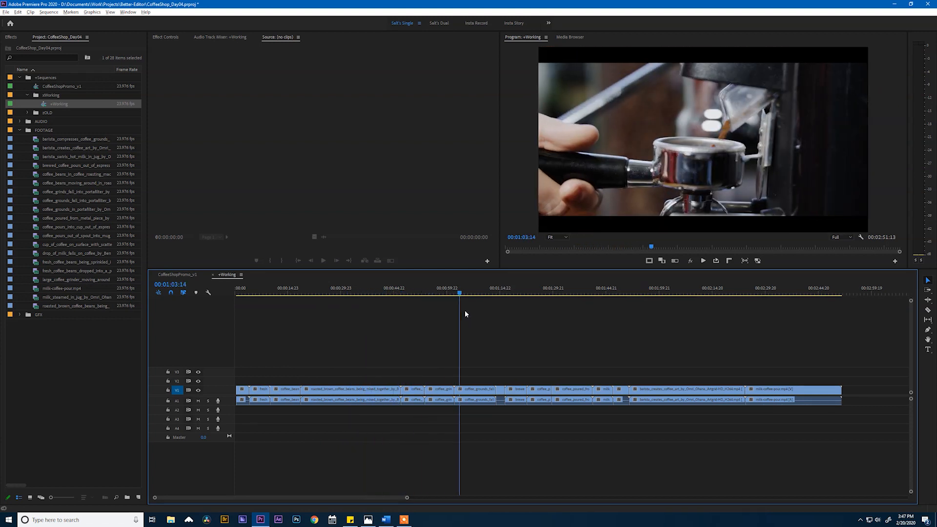
{"action": "left_click", "coordinate": [549, 293]}
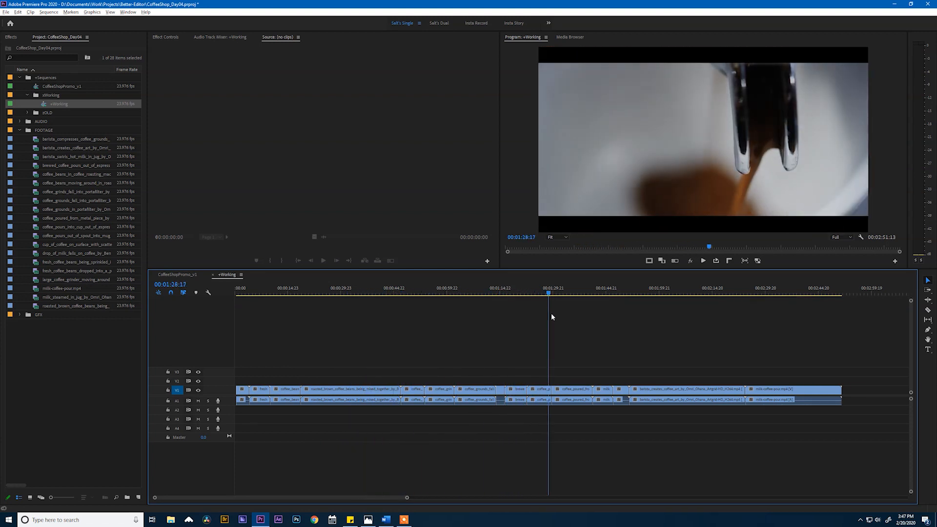
{"action": "key", "text": "ctrl+s"}
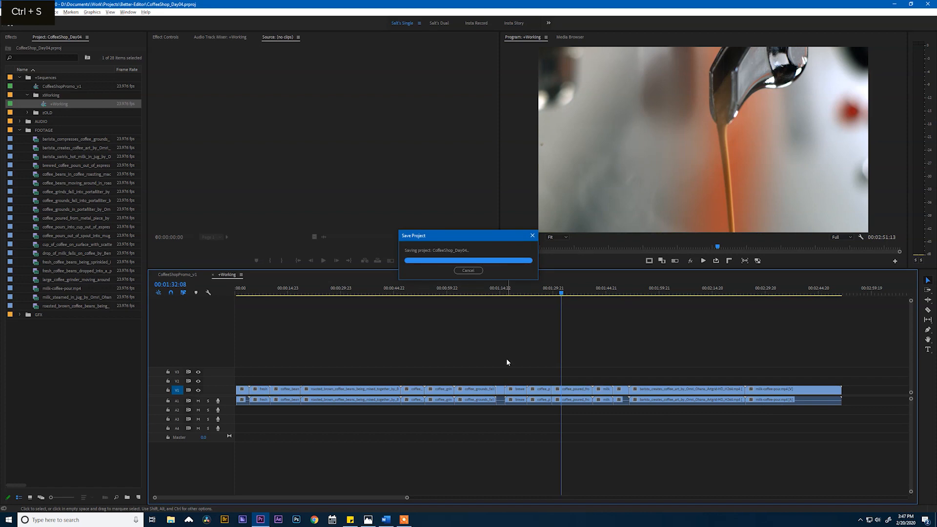